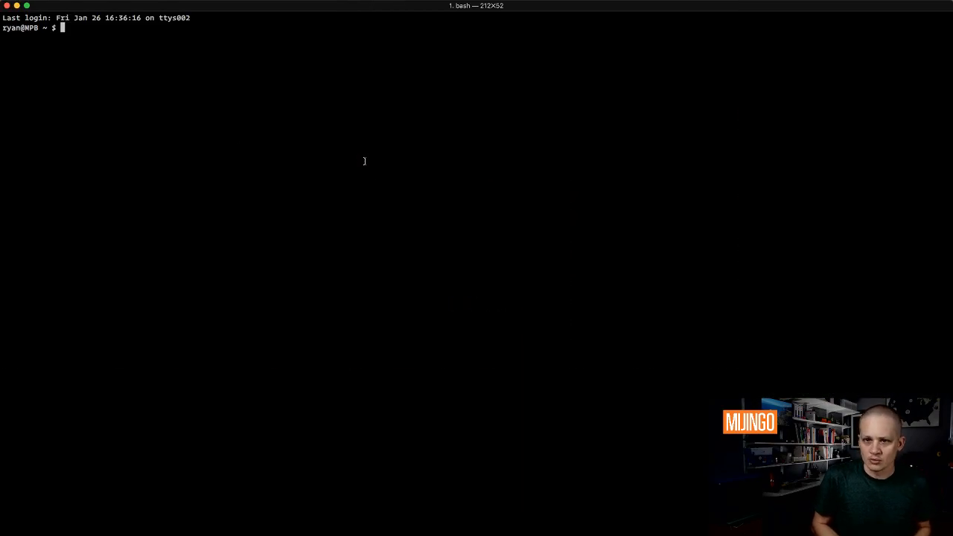
Change into projects/ryanirelan.com and list the repository's files with ls.
{"action": "type", "text": "cd pro"}
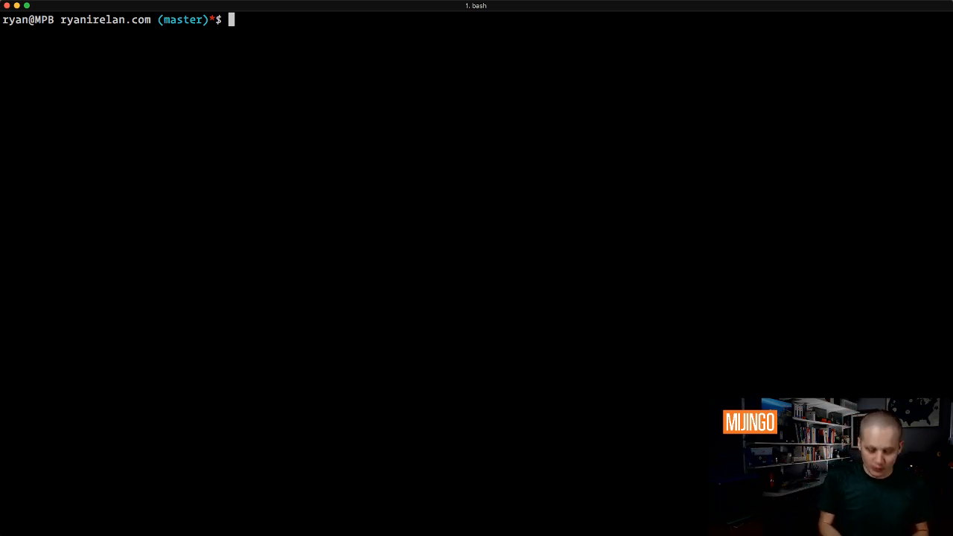
{"action": "type", "text": "git"}
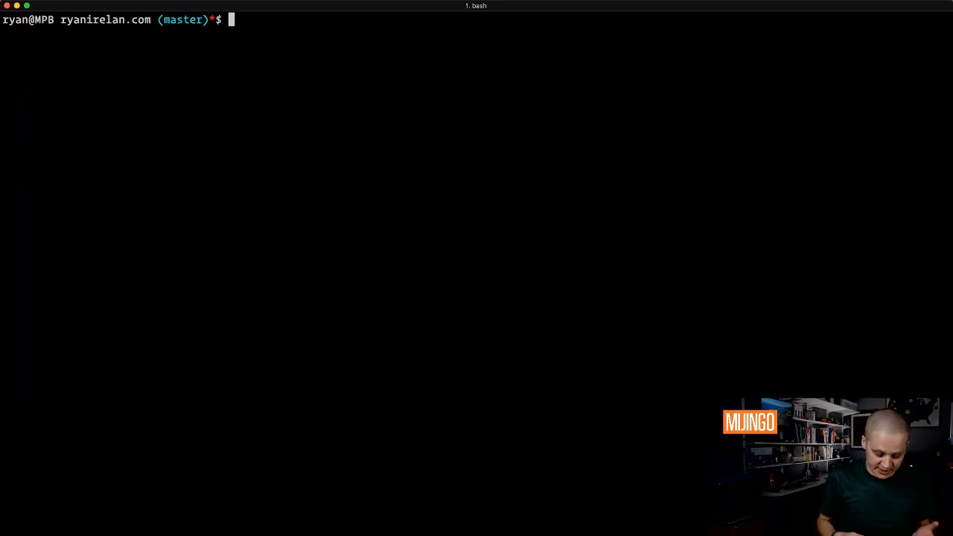
{"action": "type", "text": "ls"}
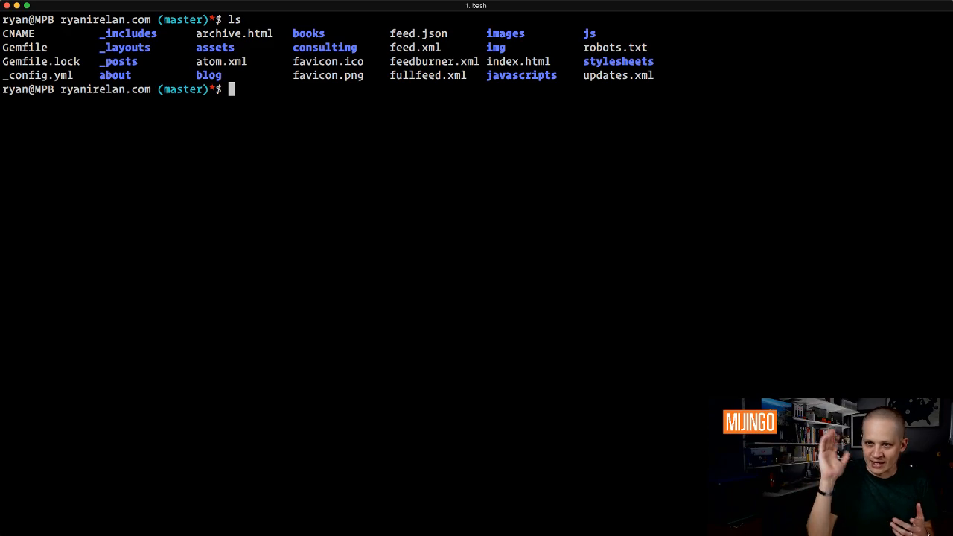
Show git log for stylesheets/, read the commits, then quit and clear the screen.
{"action": "type", "text": "c"}
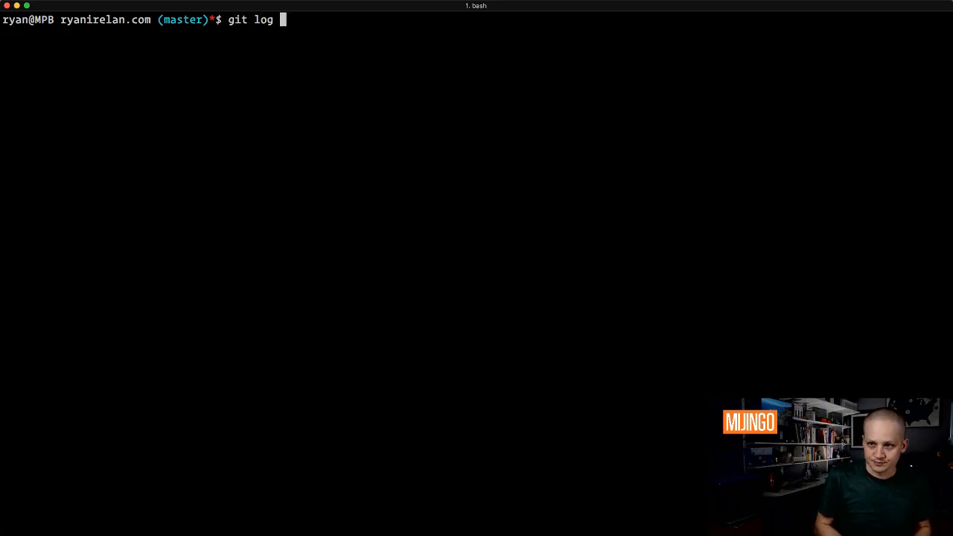
{"action": "type", "text": "stylesheets/"}
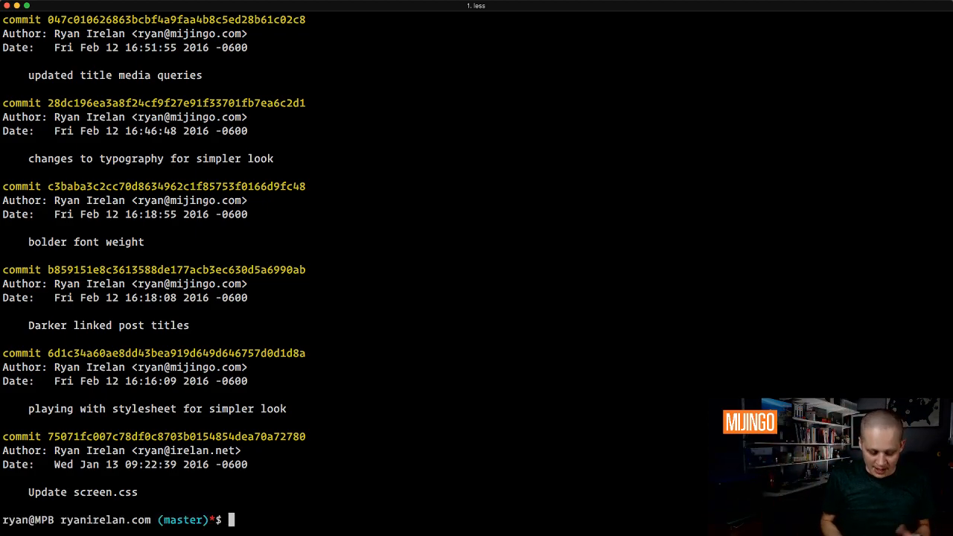
{"action": "key", "text": "q"}
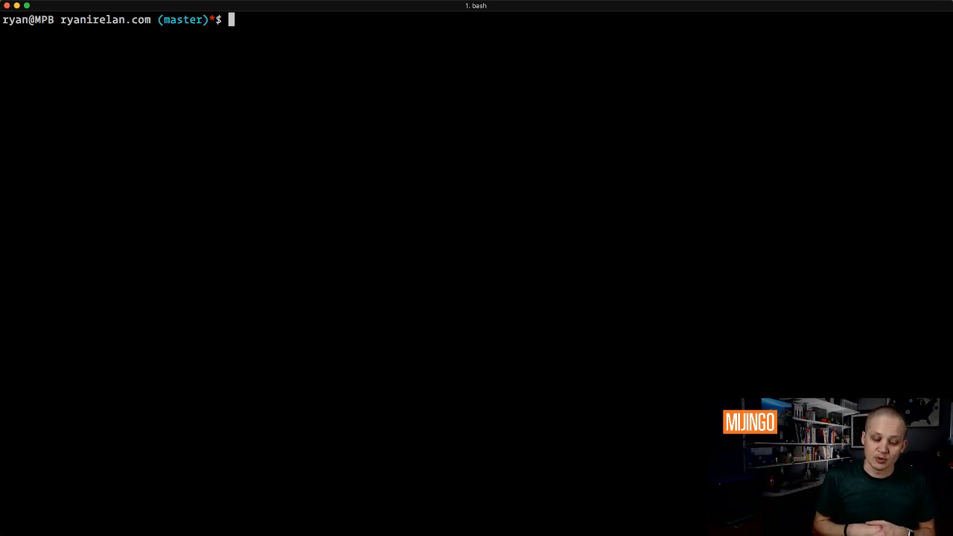
List branches, create the develop branch, and confirm it with git log develop.
{"action": "type", "text": "git"}
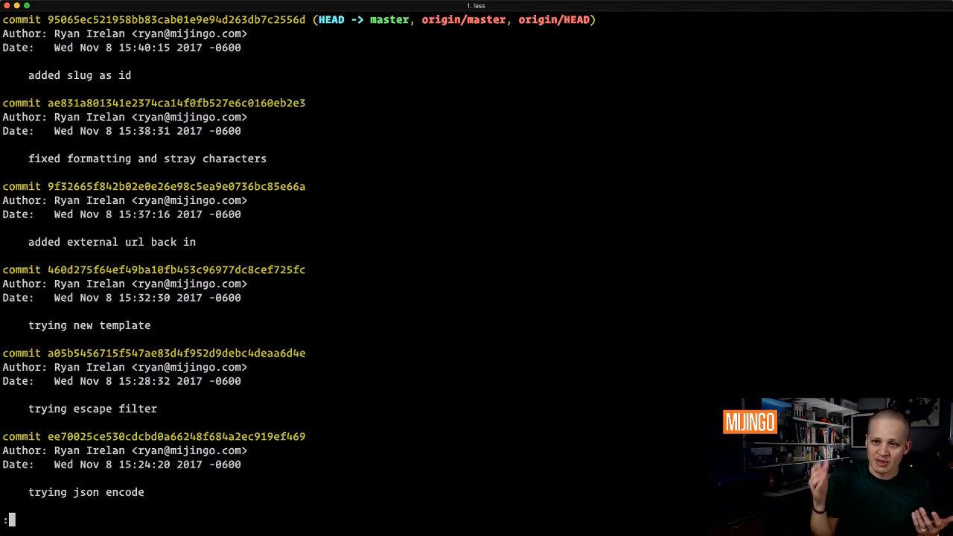
{"action": "key", "text": "q"}
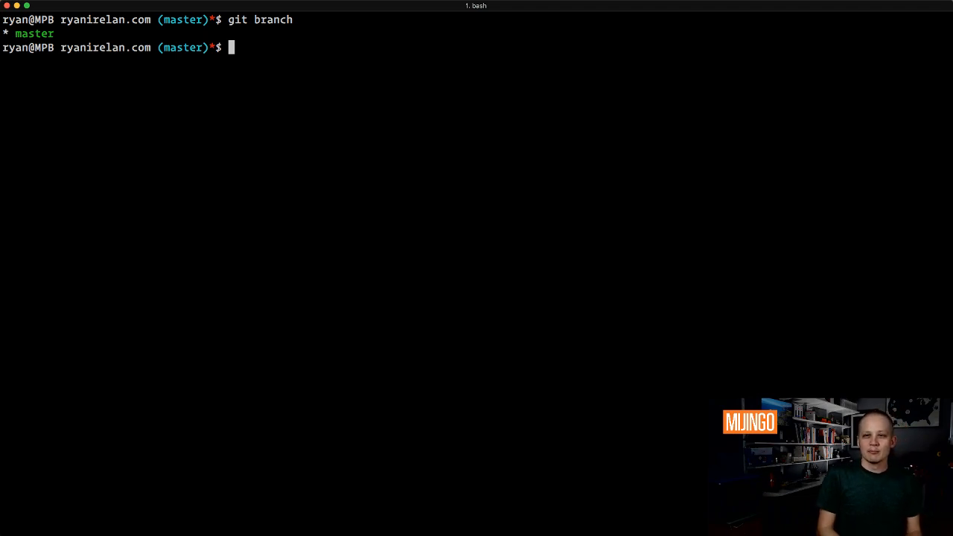
{"action": "type", "text": "gi"}
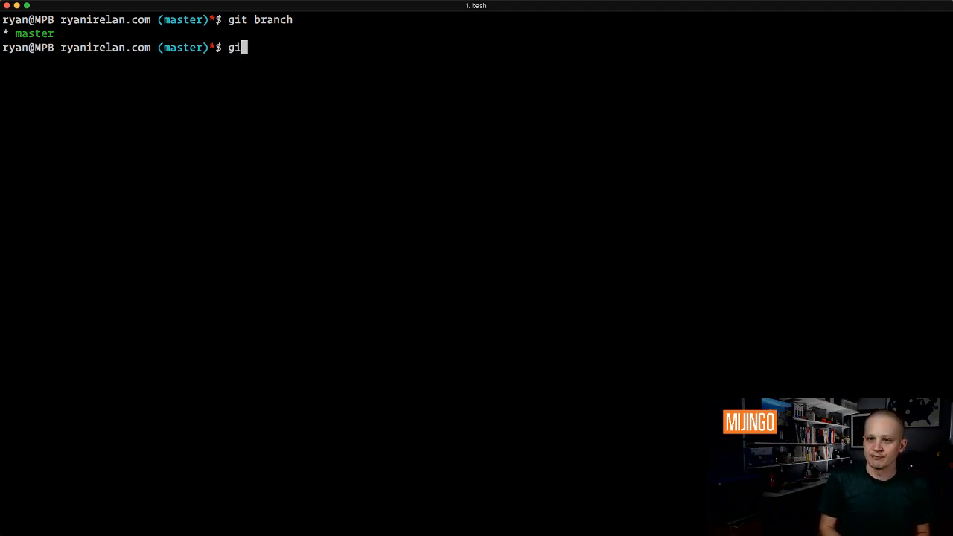
{"action": "type", "text": "branch develop"}
{"action": "type", "text": "g"}
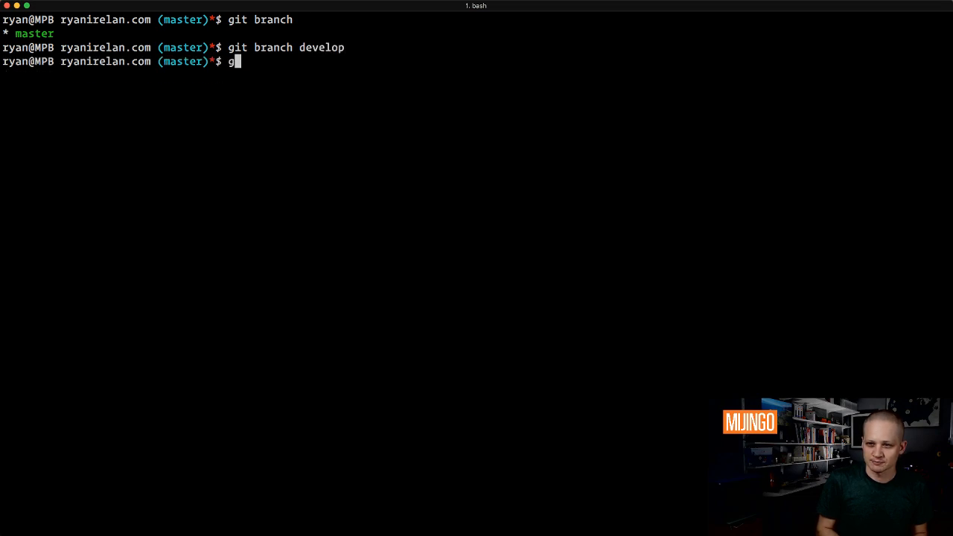
{"action": "type", "text": "it"}
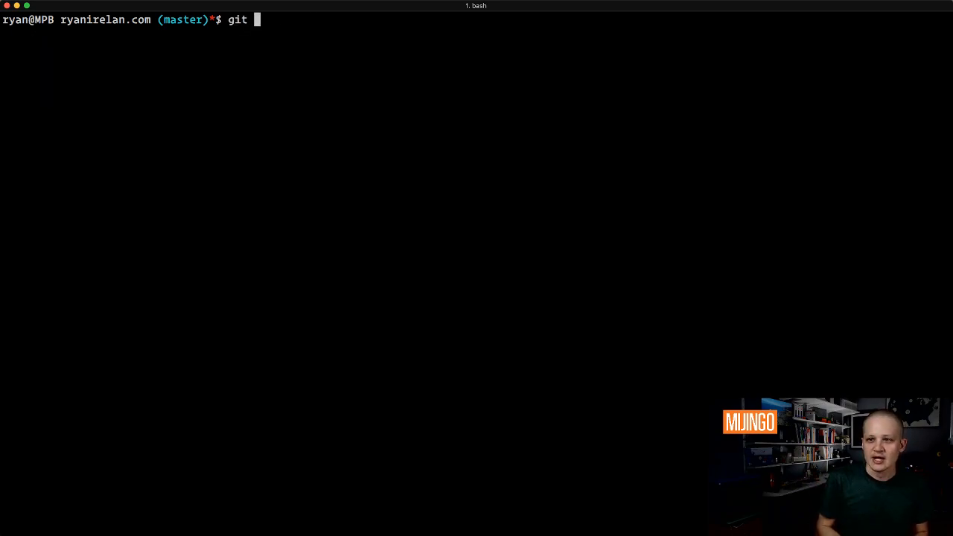
{"action": "type", "text": "log deve"}
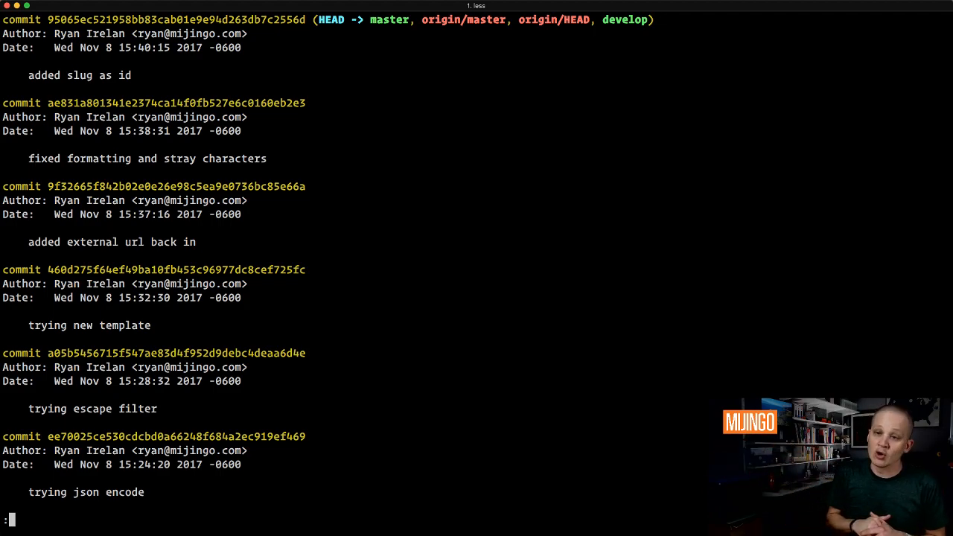
{"action": "key", "text": "q"}
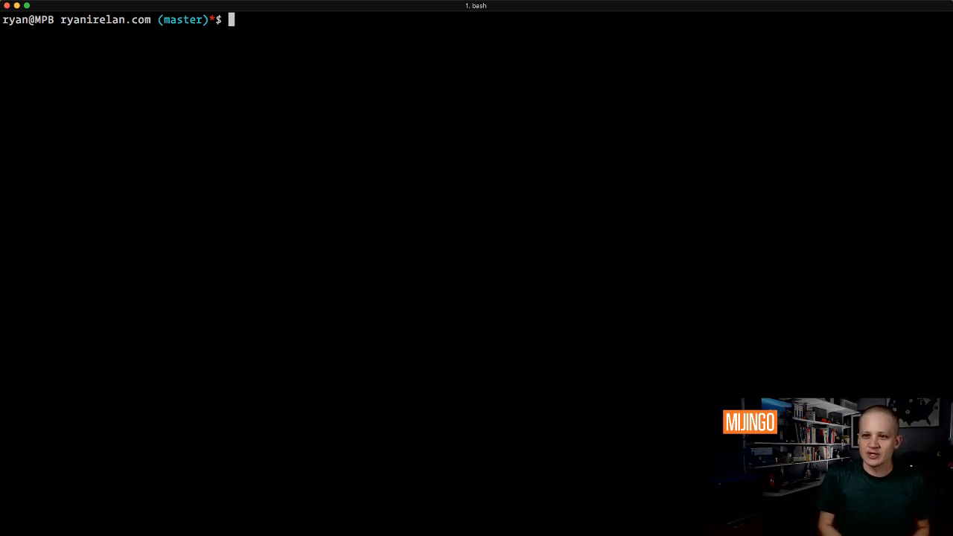
Run git log develop --no-merges, then start a new terminal tab.
{"action": "type", "text": "git log devel"}
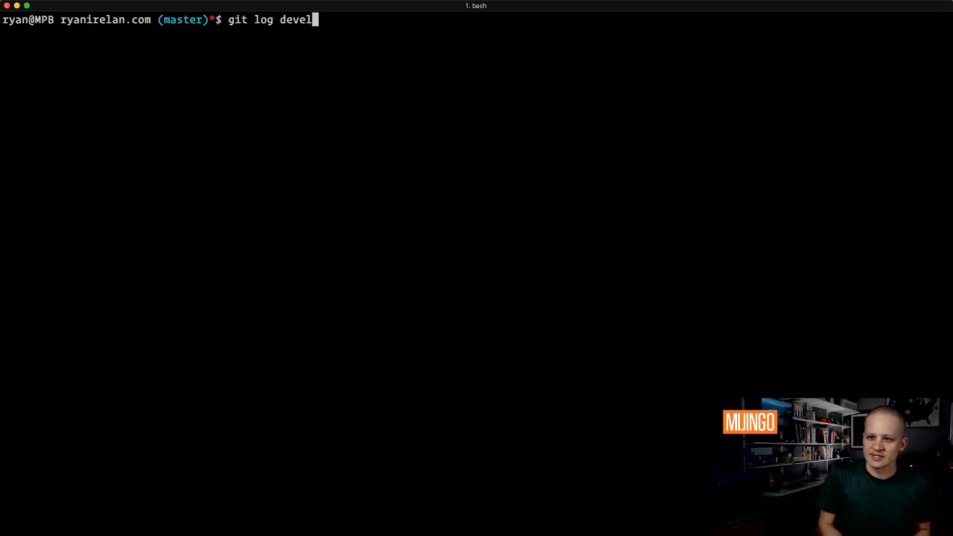
{"action": "type", "text": "op --"}
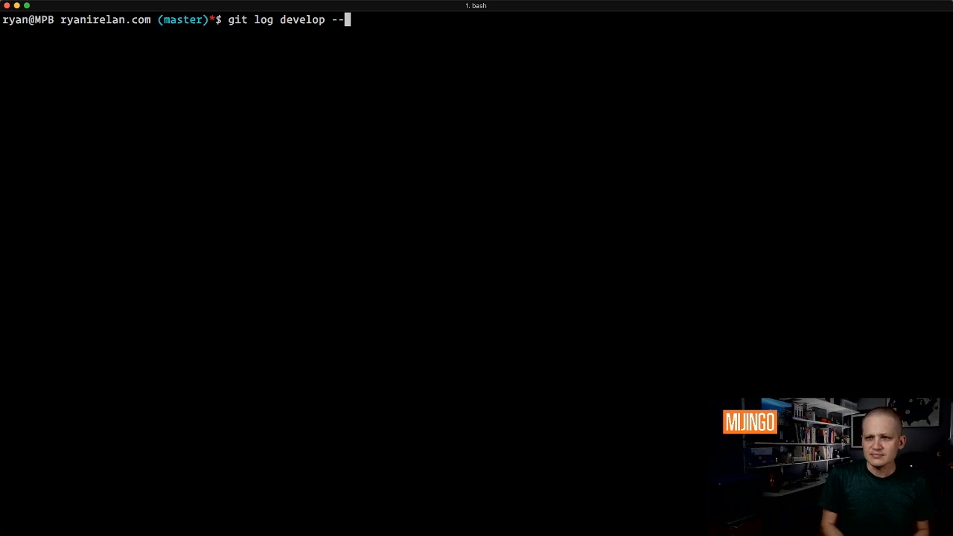
{"action": "type", "text": "me"}
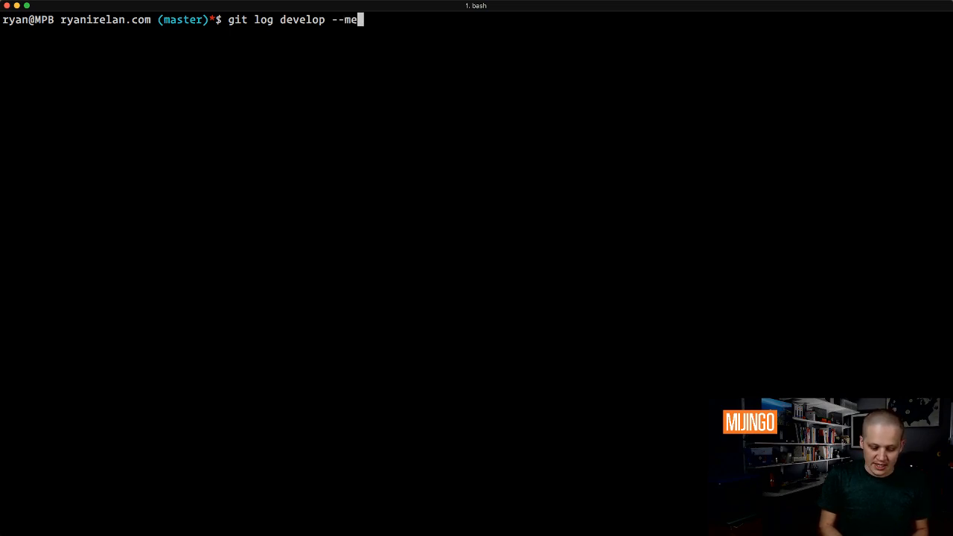
{"action": "type", "text": "rges"}
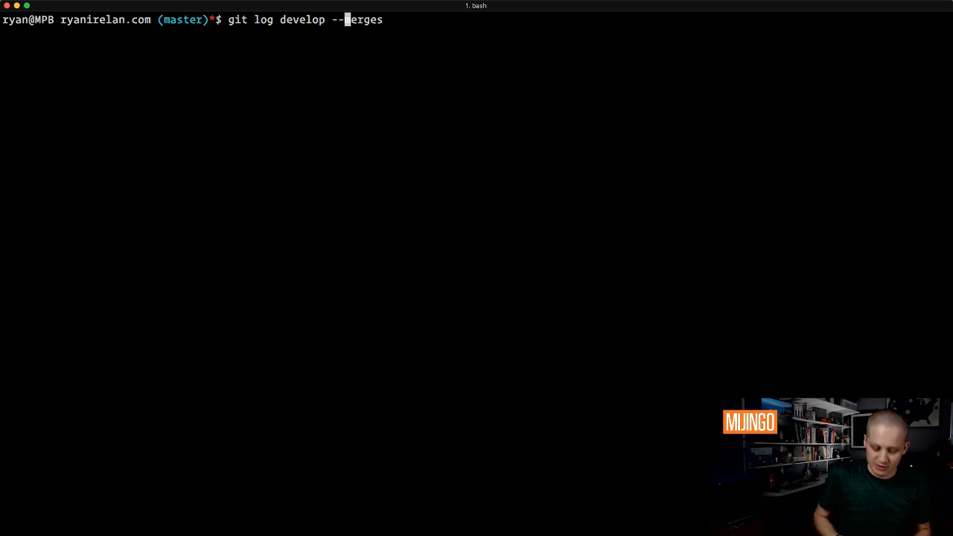
{"action": "type", "text": "no-"}
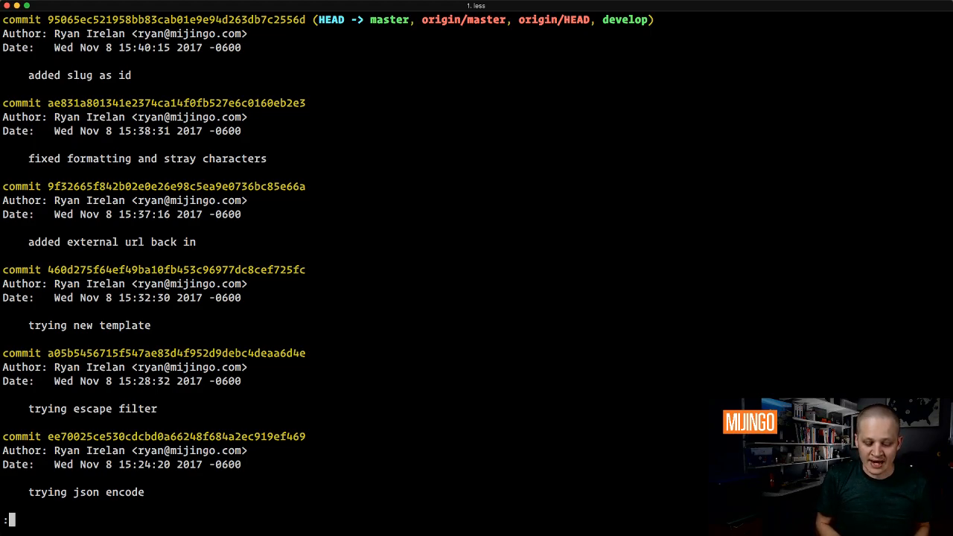
{"action": "key", "text": "Escape"}
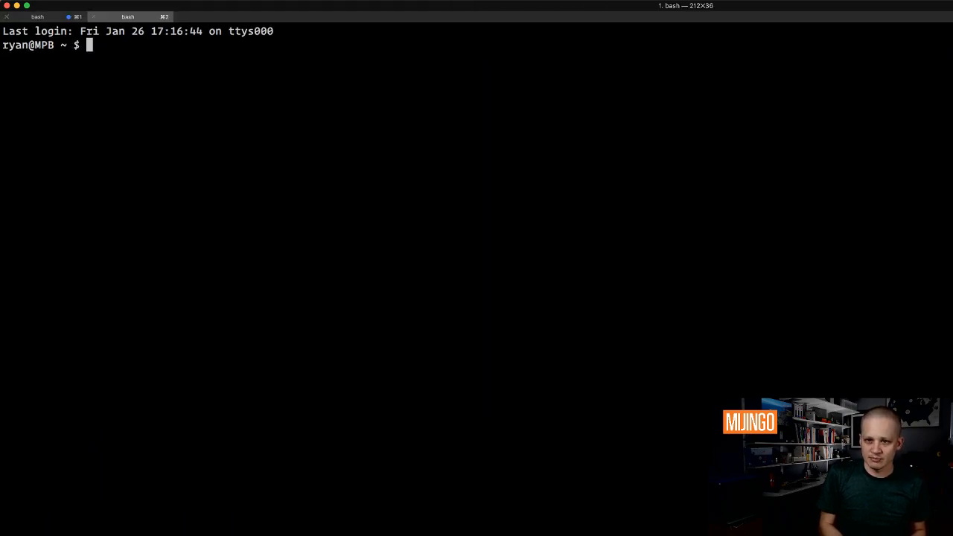
Change into projects/mijingo.com, run git log --no-merges, then return to the first tab.
{"action": "type", "text": "cd p"}
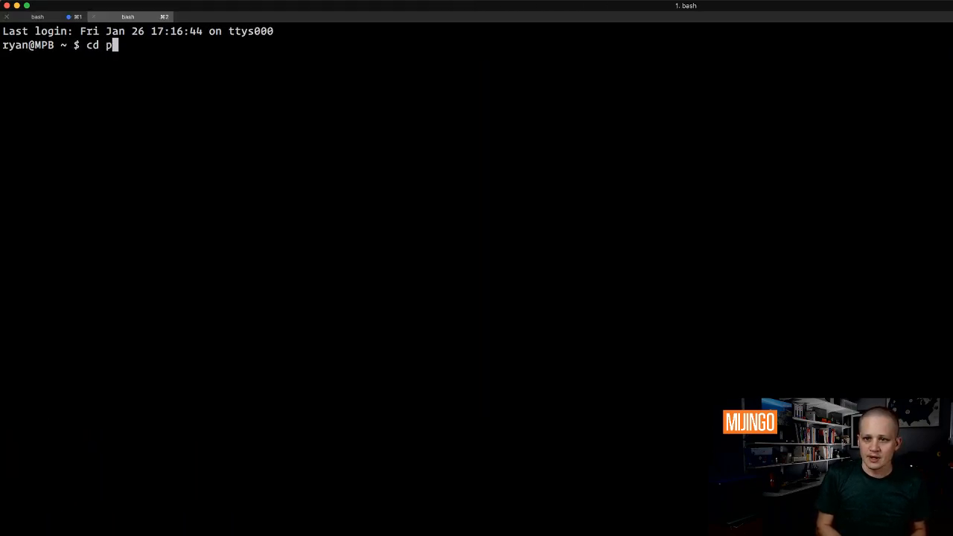
{"action": "type", "text": "rojects/mijingo.com/"}
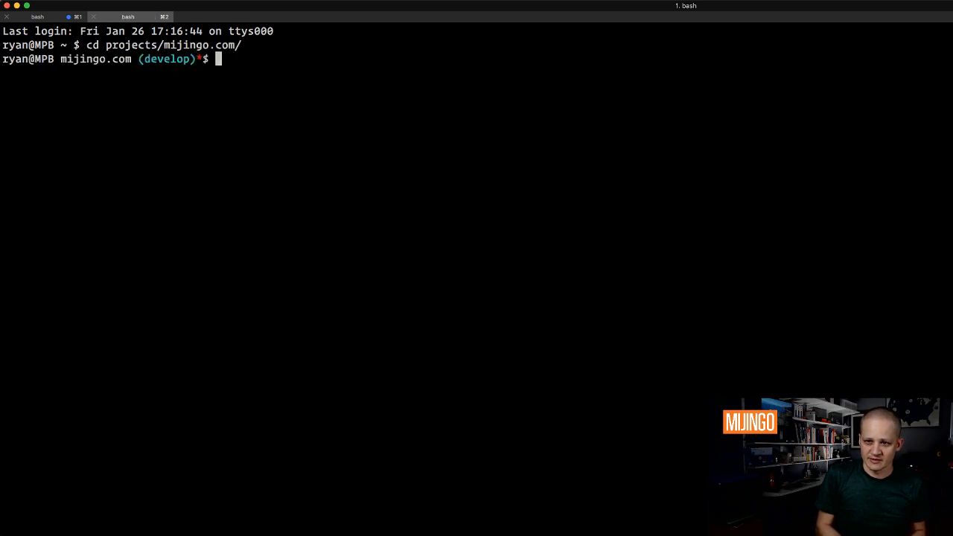
{"action": "type", "text": "git lo"}
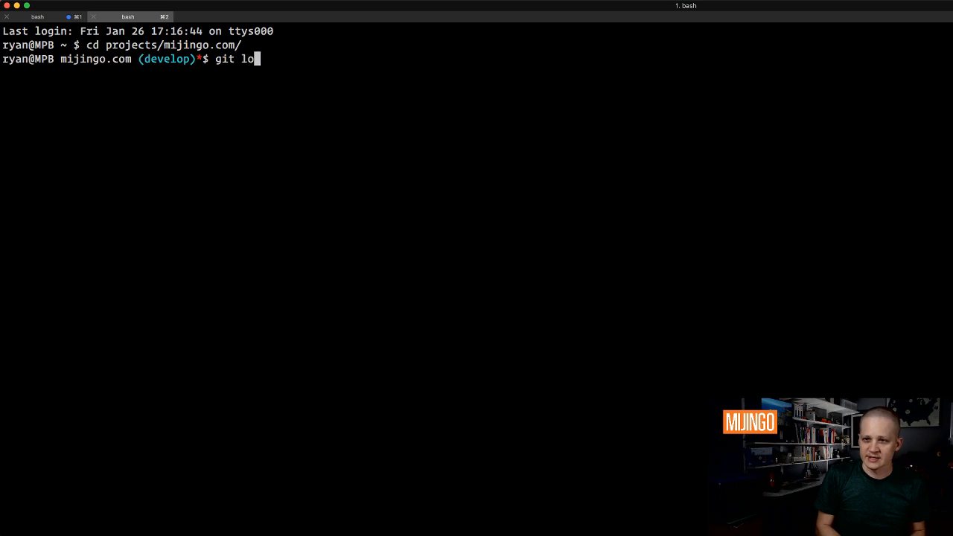
{"action": "type", "text": "g --n"}
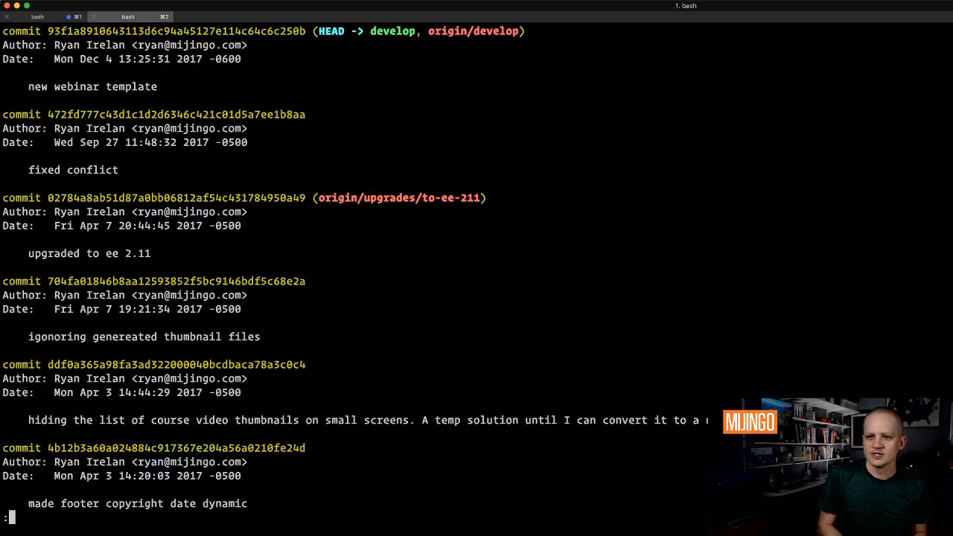
{"action": "key", "text": "Return"}
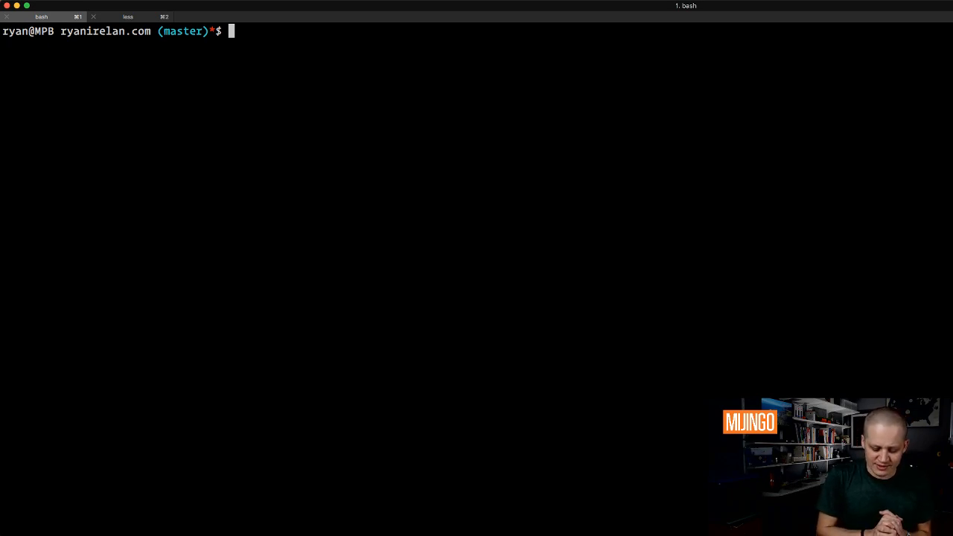
Show the git log filtered with --since.
{"action": "type", "text": "git"}
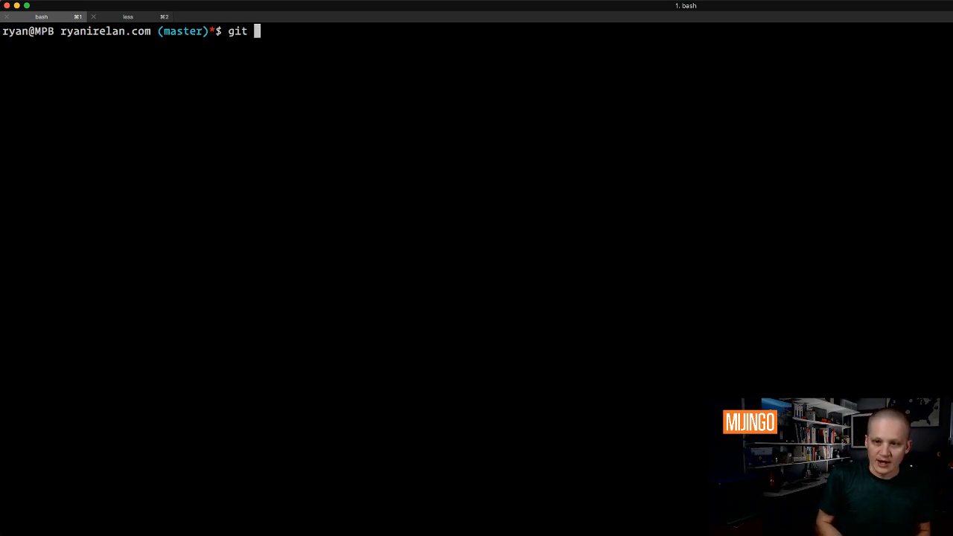
{"action": "type", "text": "log"}
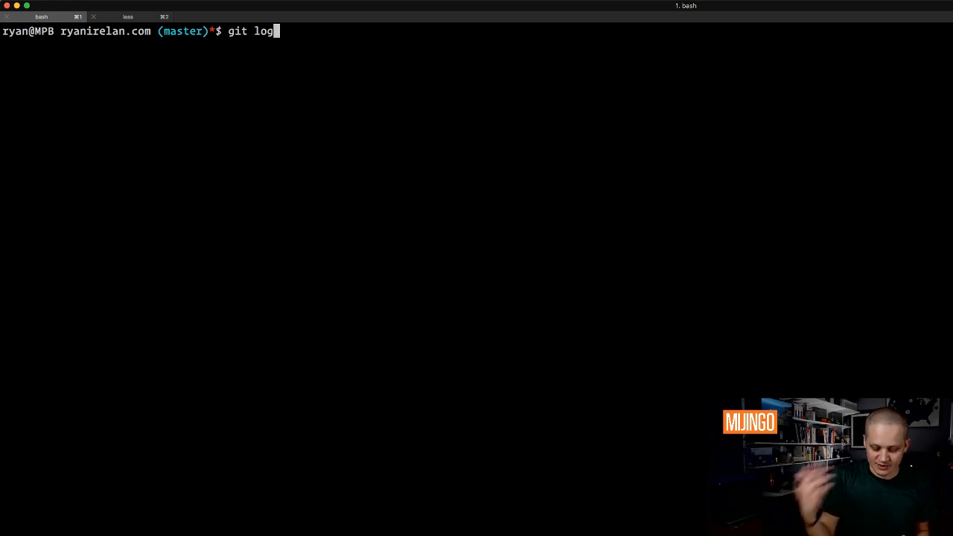
{"action": "type", "text": "--s"}
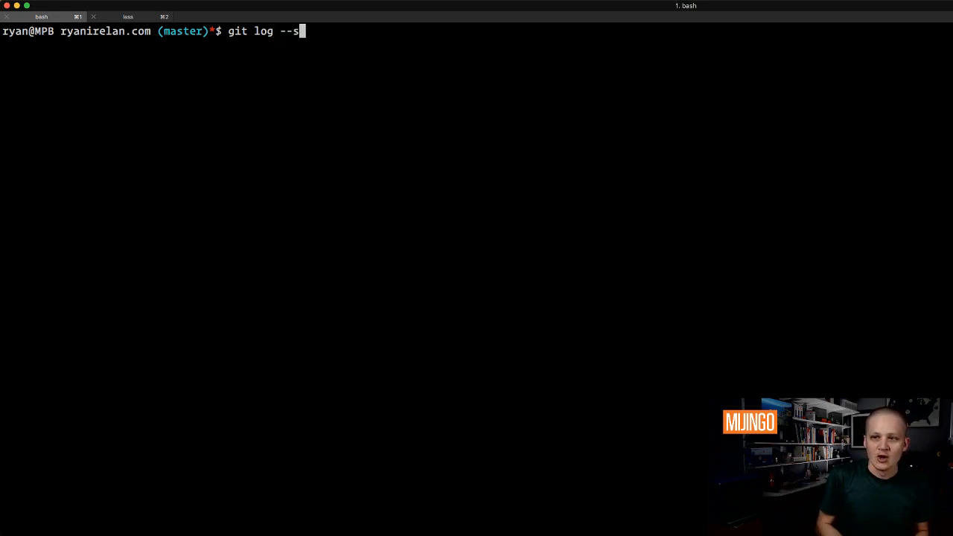
{"action": "type", "text": "ince"}
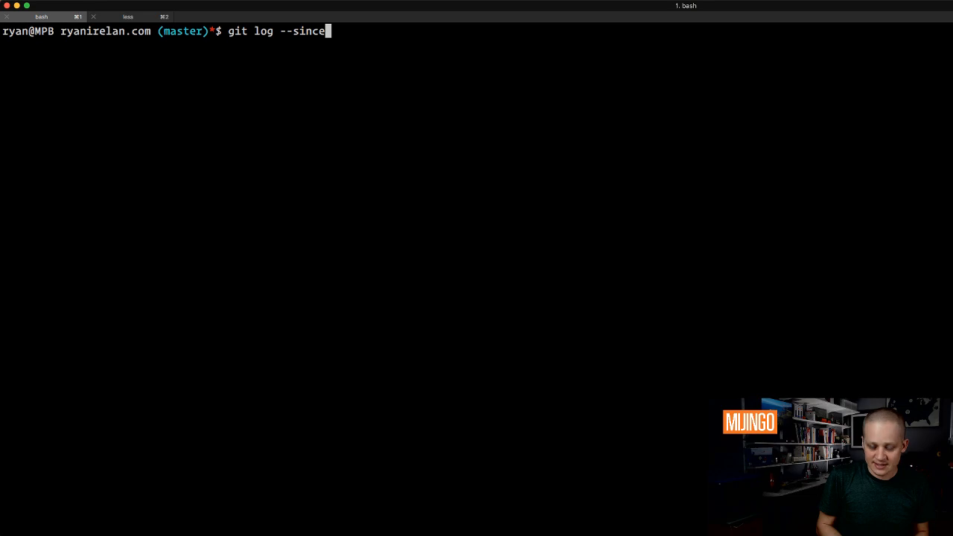
{"action": "type", "text": "=8am ="}
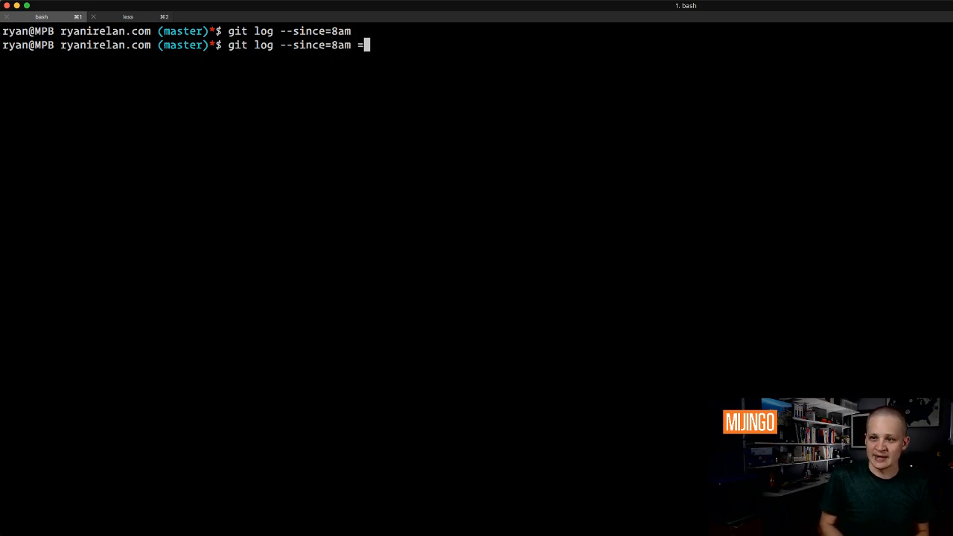
Show the git log filtered by --author.
{"action": "type", "text": "--author"}
{"action": "type", "text": "git log --since=yester"}
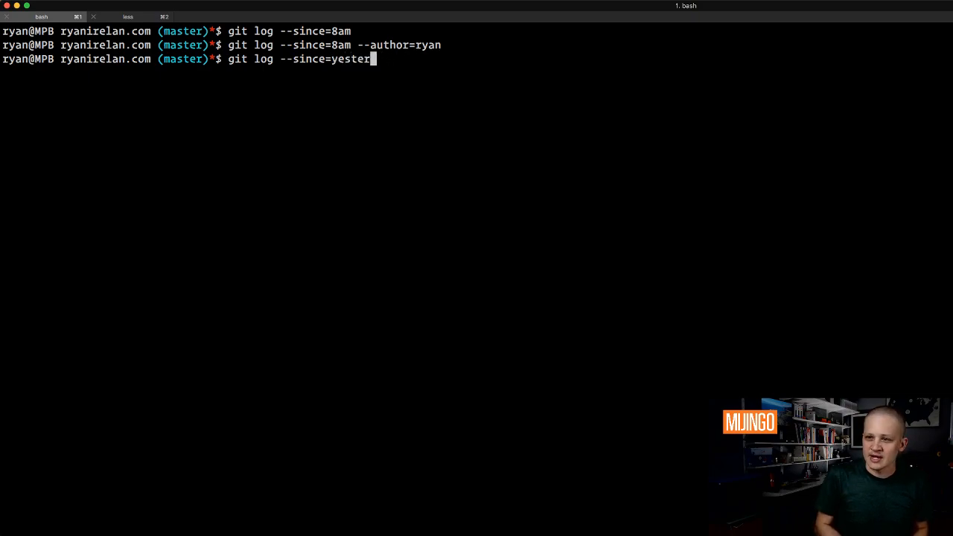
{"action": "type", "text": "da"}
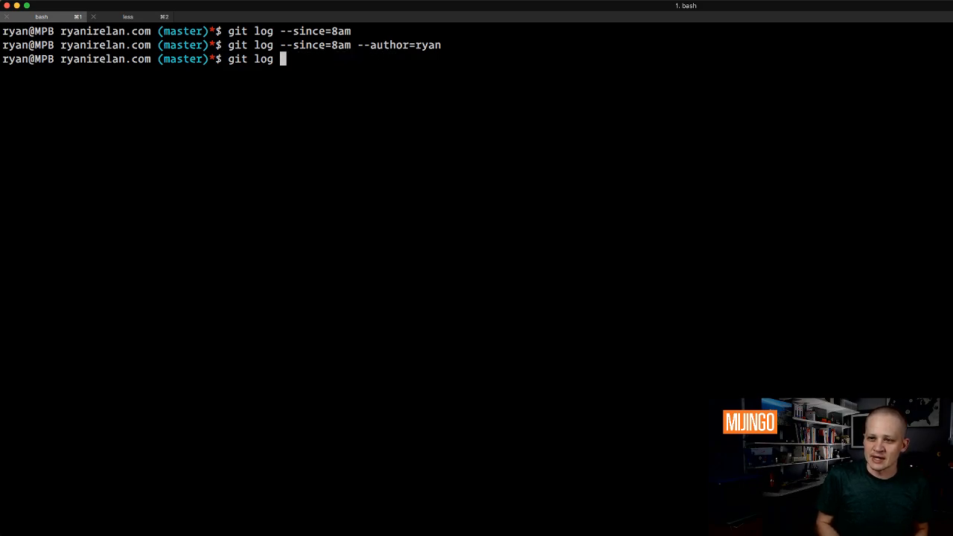
Show the git log with --before={2017-12-31}, then quit the pager.
{"action": "type", "text": "--bef"}
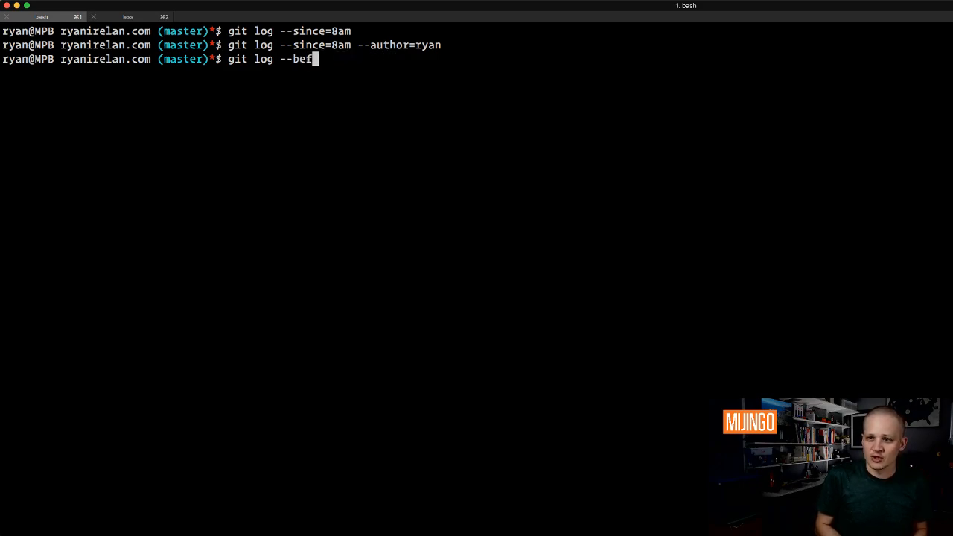
{"action": "type", "text": "ore="}
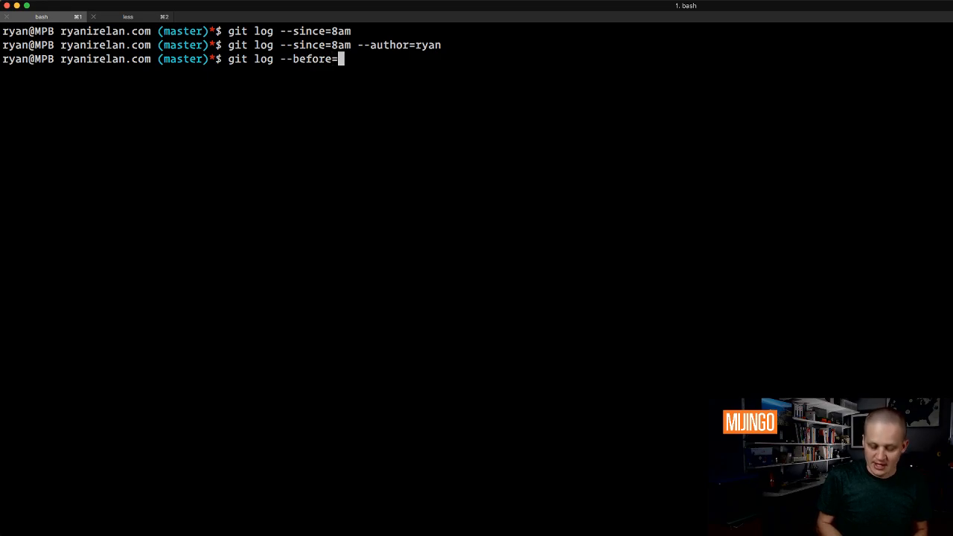
{"action": "type", "text": "{0"}
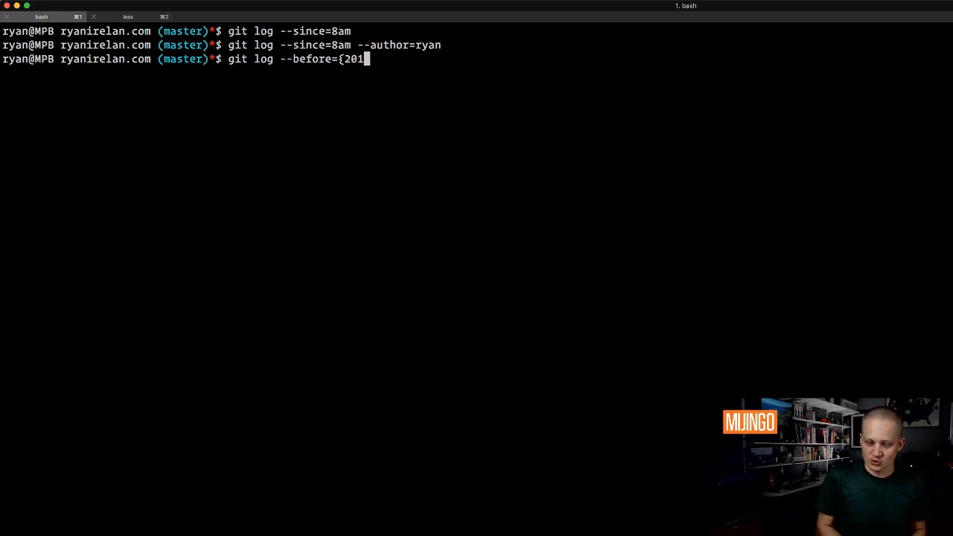
{"action": "type", "text": "7-"}
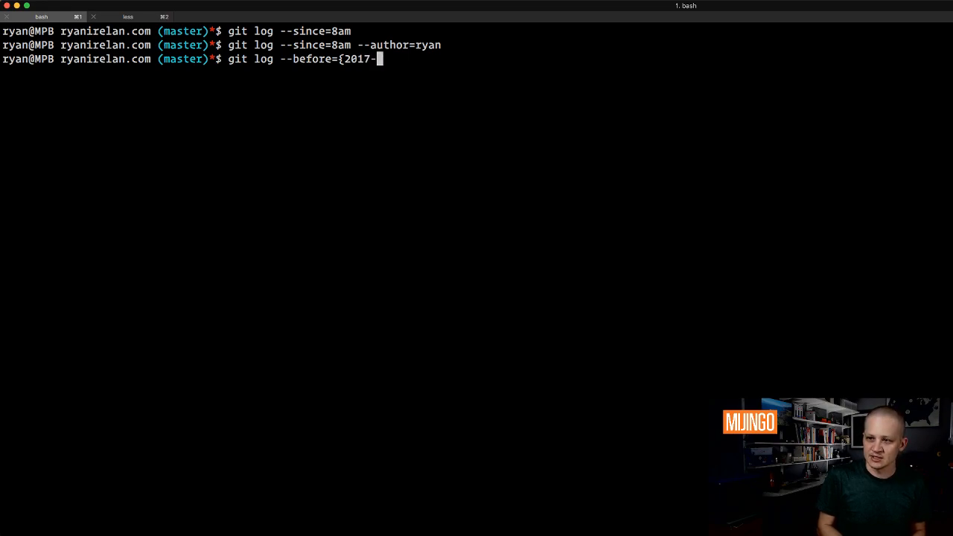
{"action": "type", "text": "12"}
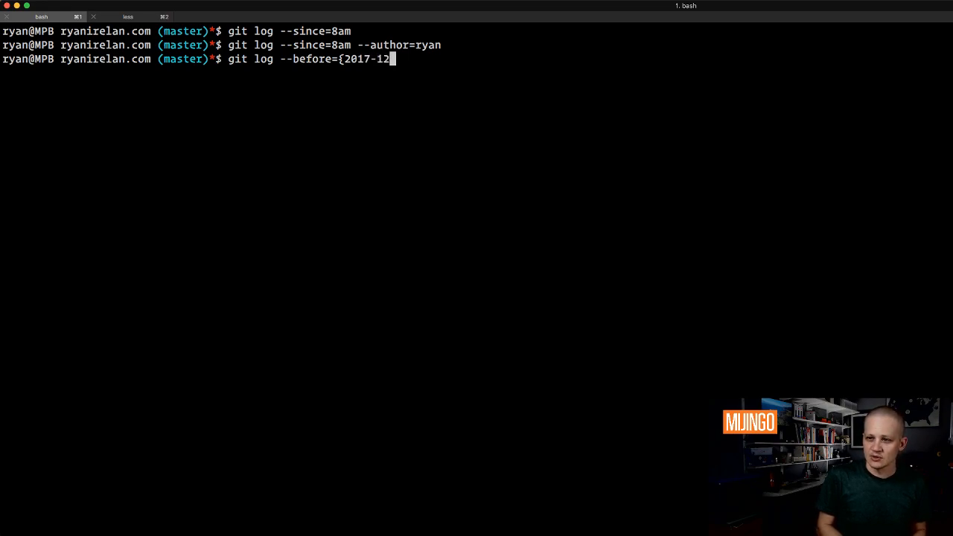
{"action": "type", "text": "-"}
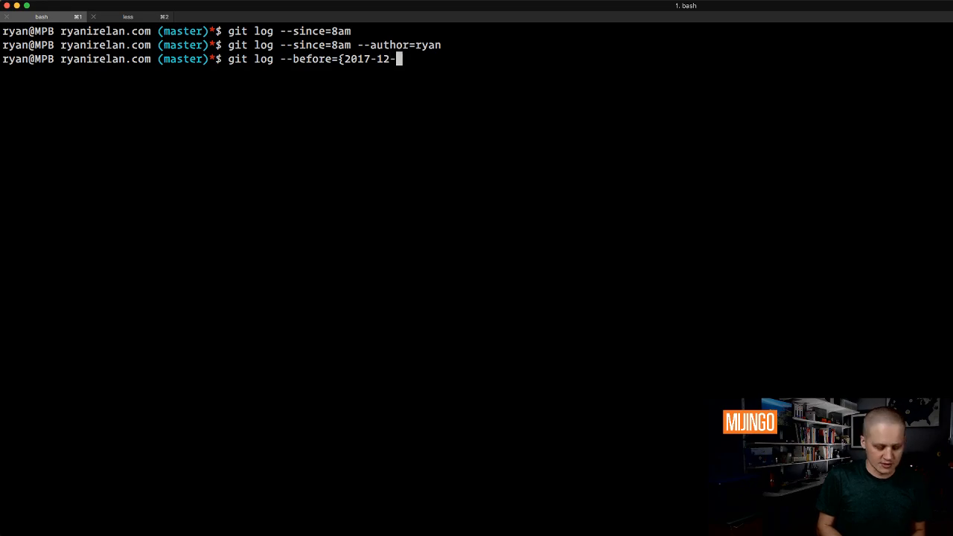
{"action": "type", "text": "31}"}
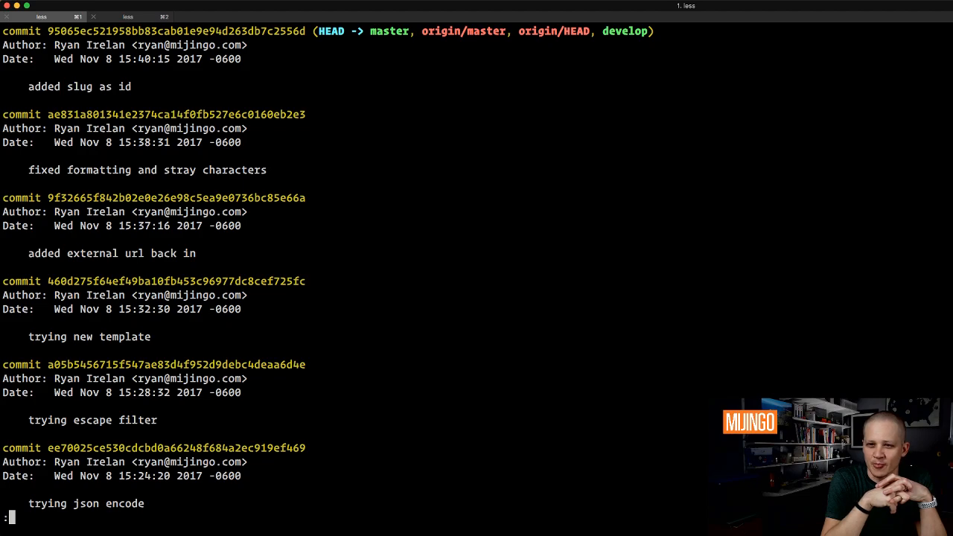
{"action": "key", "text": "q"}
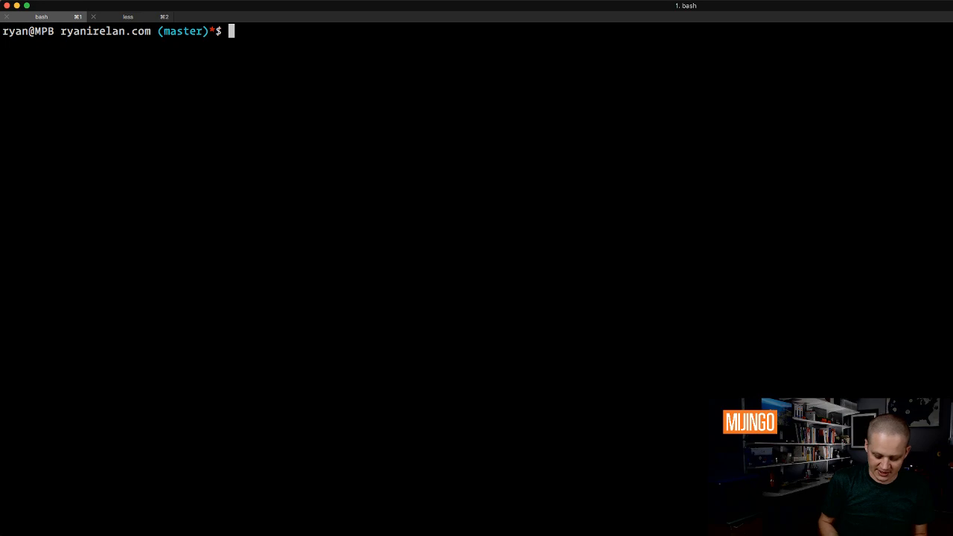
Run git log --before={2017-11-01} --after={2017-09-30}, read to the end and quit.
{"action": "type", "text": "git log --b"}
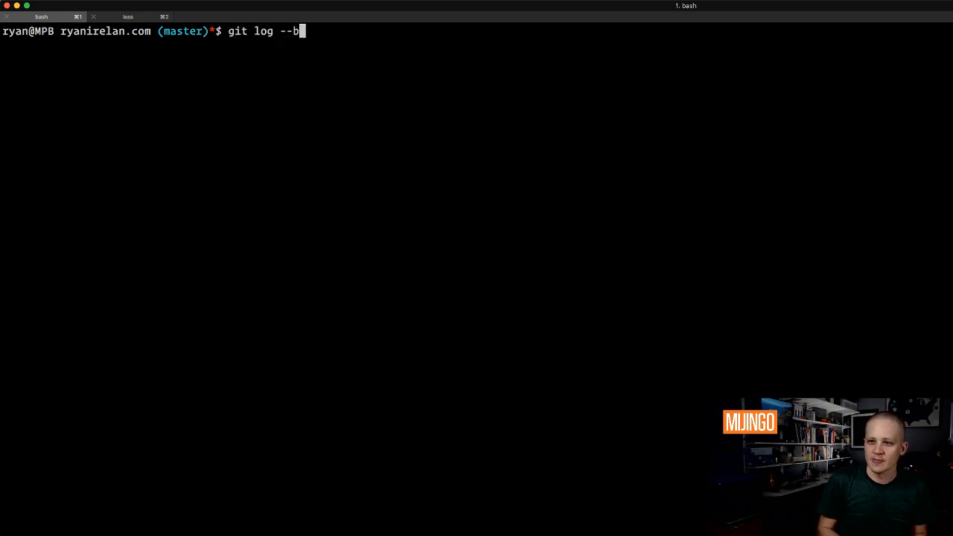
{"action": "type", "text": "efore="}
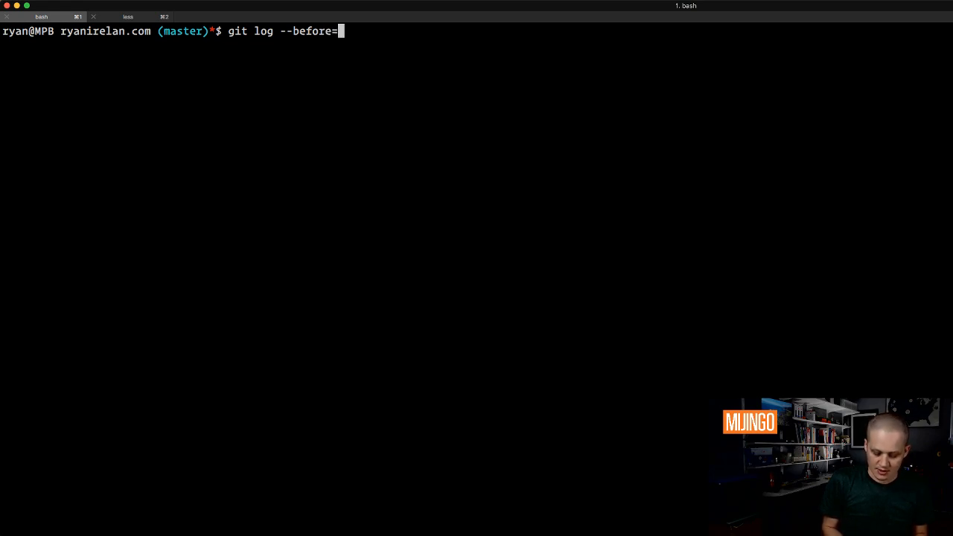
{"action": "type", "text": "{"}
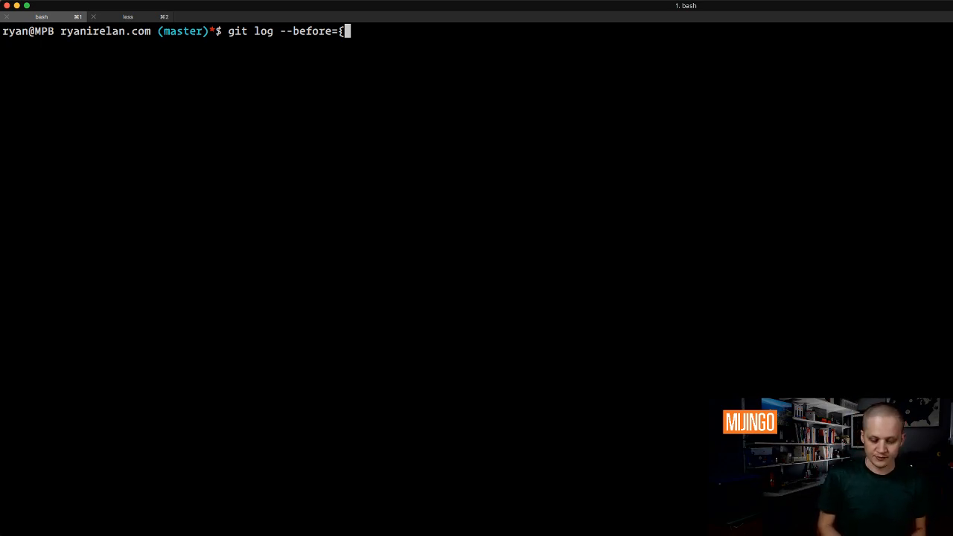
{"action": "type", "text": "2017-"}
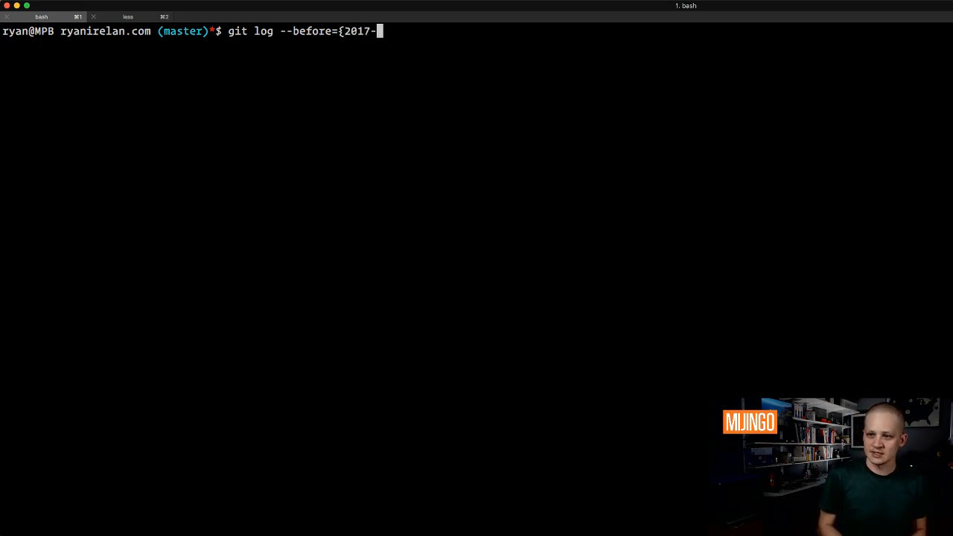
{"action": "type", "text": "11-01"}
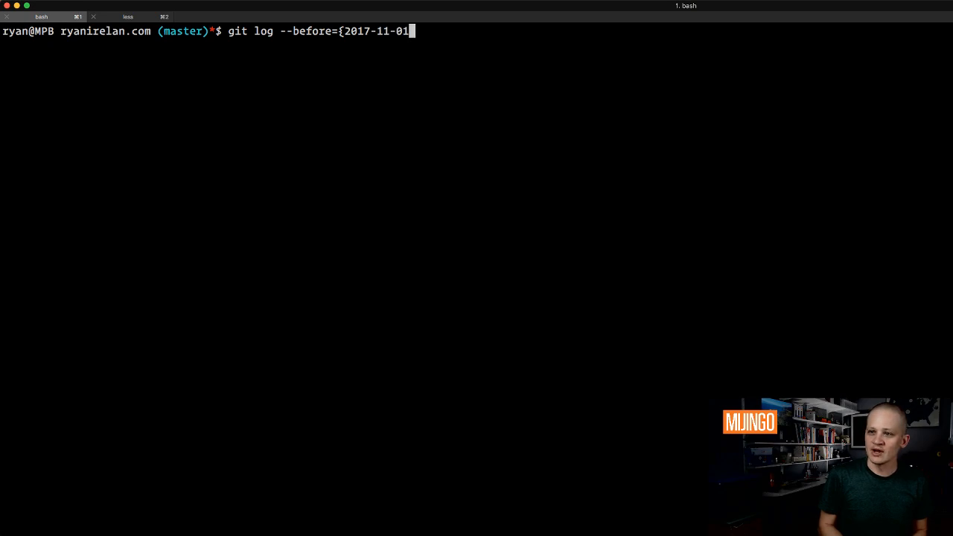
{"action": "type", "text": "} --a"}
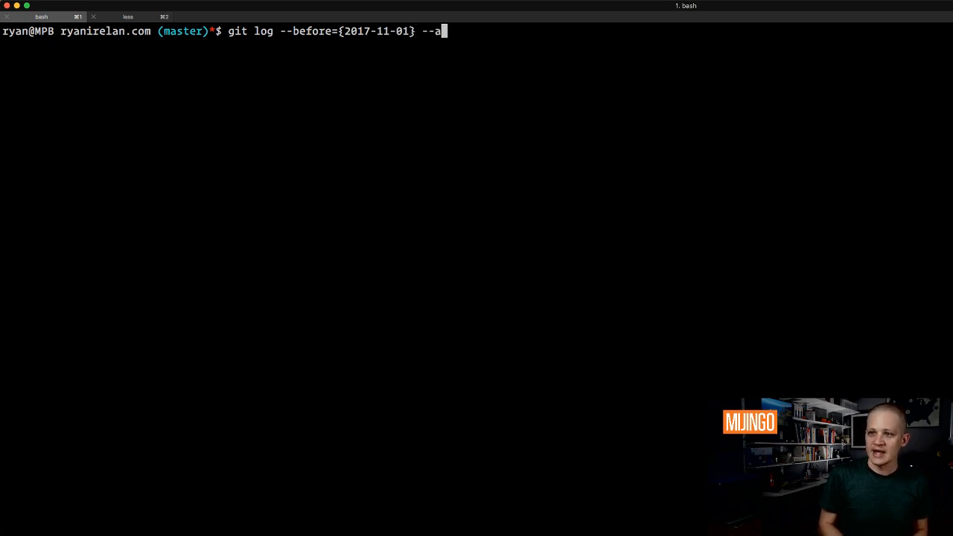
{"action": "type", "text": "fter={"}
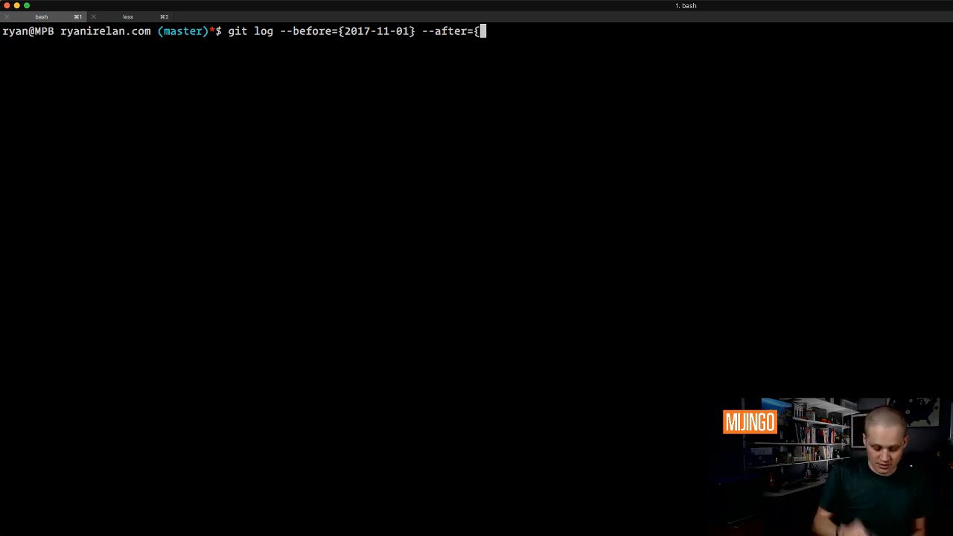
{"action": "type", "text": "2017-"}
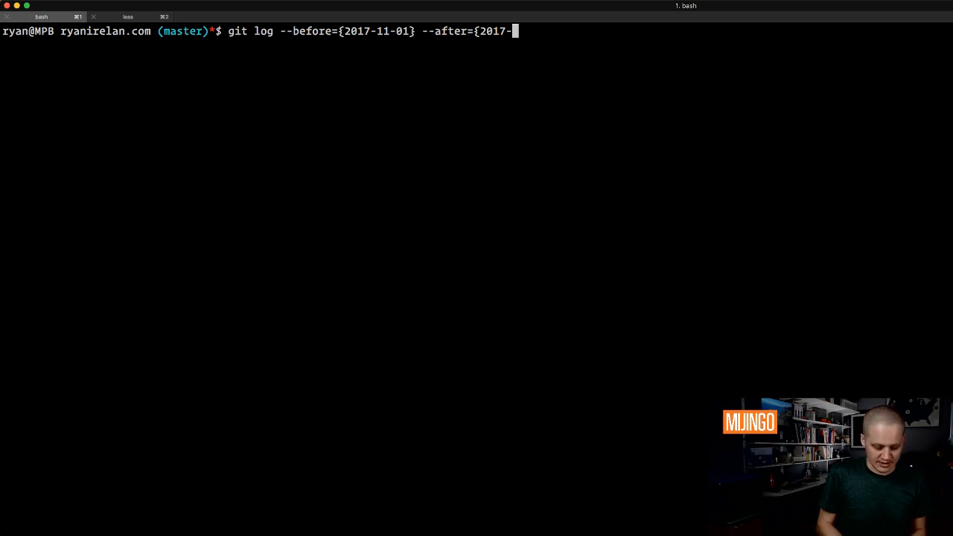
{"action": "type", "text": "09"}
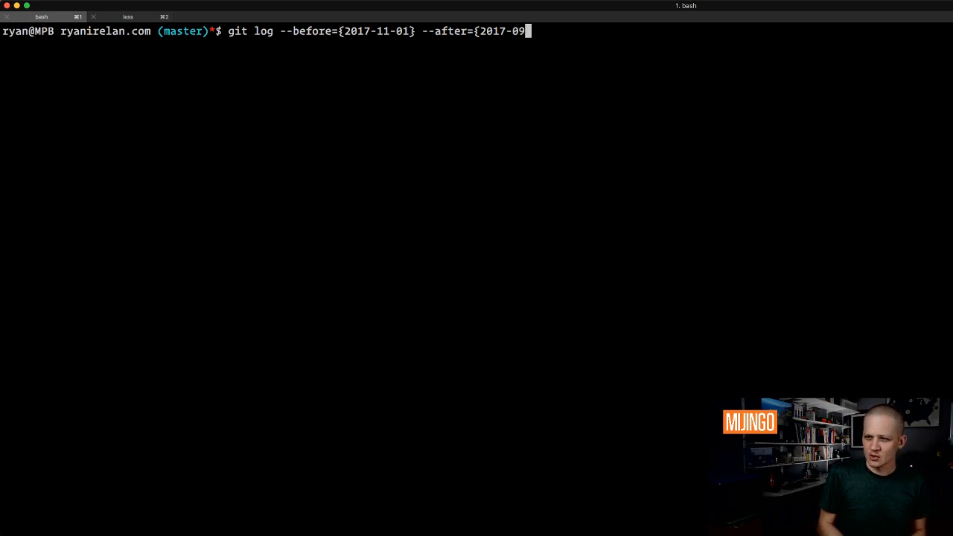
{"action": "type", "text": "30"}
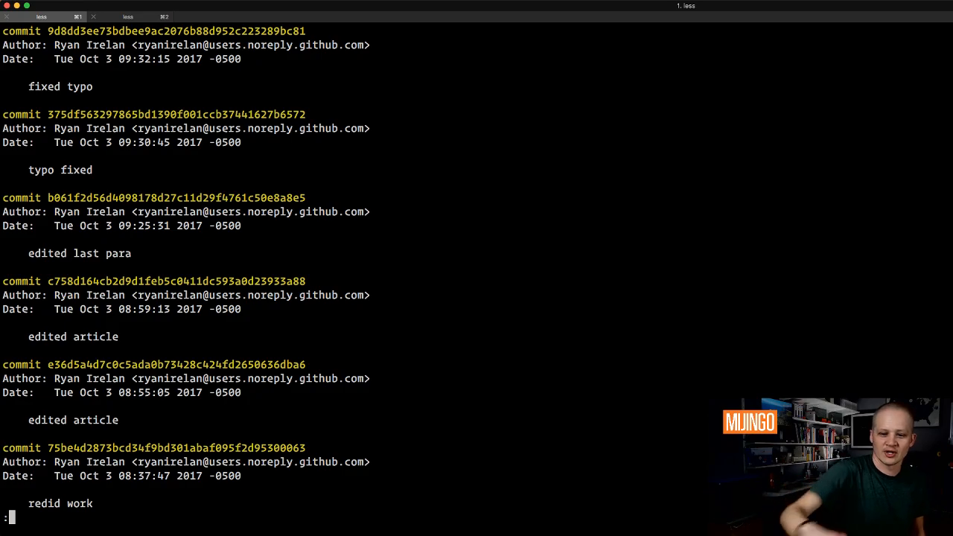
{"action": "scroll", "scroll_direction": "down", "scroll_amount": 3}
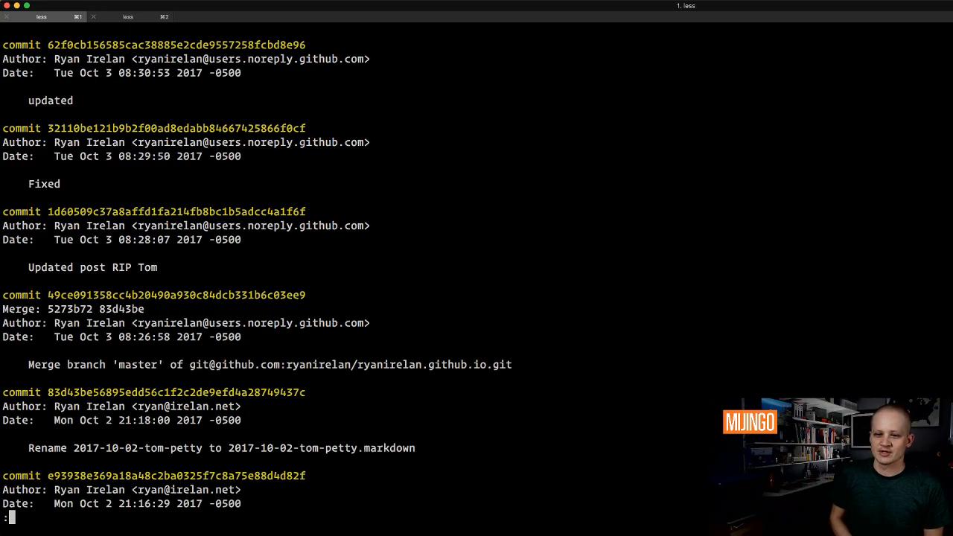
{"action": "scroll", "scroll_direction": "down", "scroll_amount": 3}
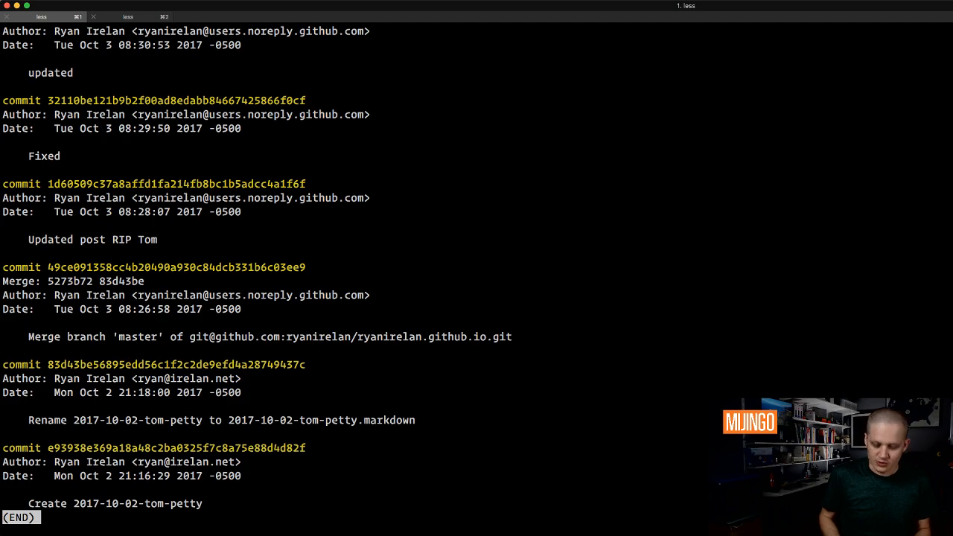
{"action": "key", "text": "Escape"}
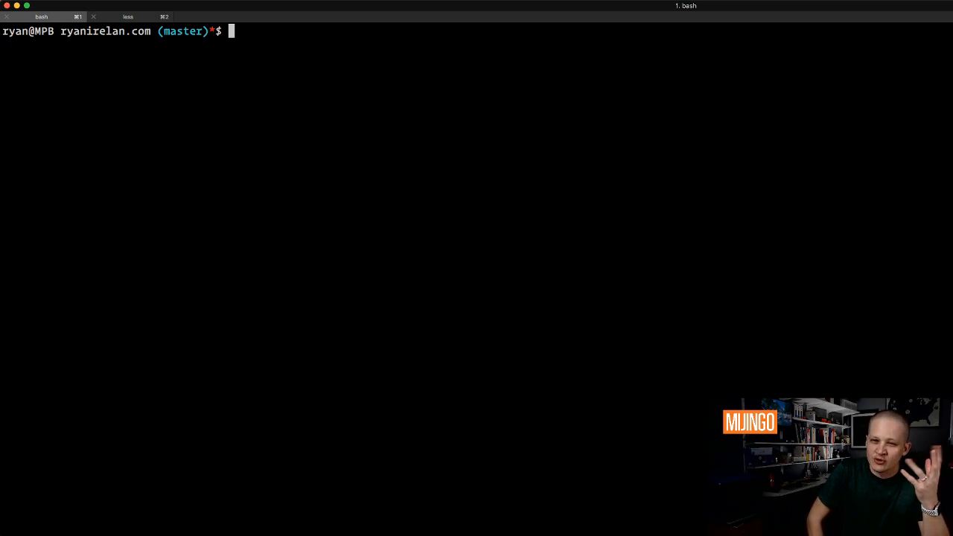
Rerun the October date-range log with --grep="tom-petty" to find matching commits.
{"action": "type", "text": "git log --before={2017-11-01} --after={2017-09-30}"}
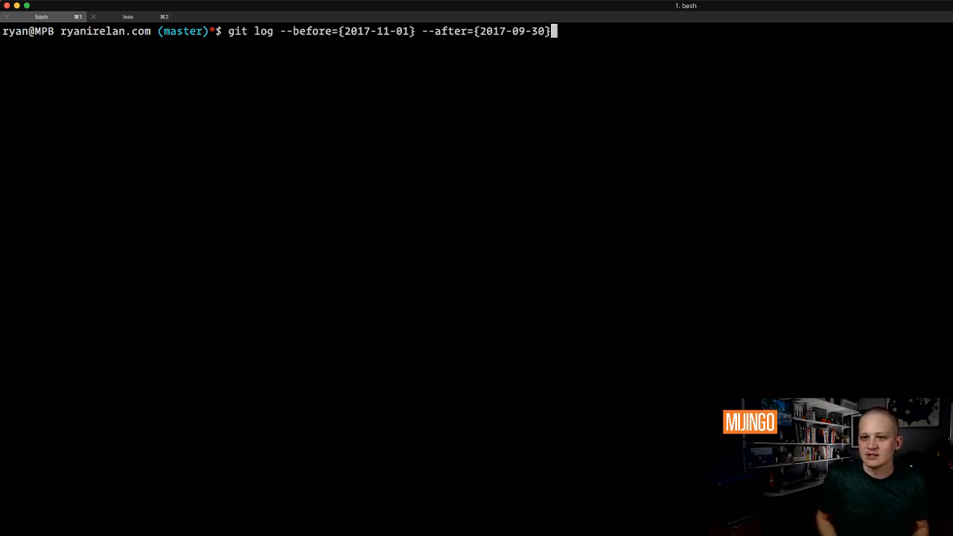
{"action": "type", "text": "--"}
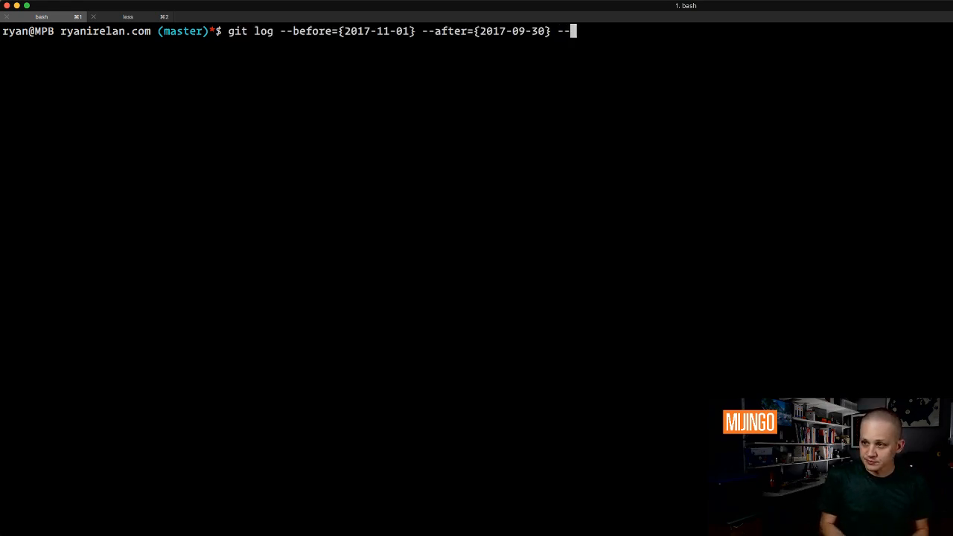
{"action": "type", "text": "grep"}
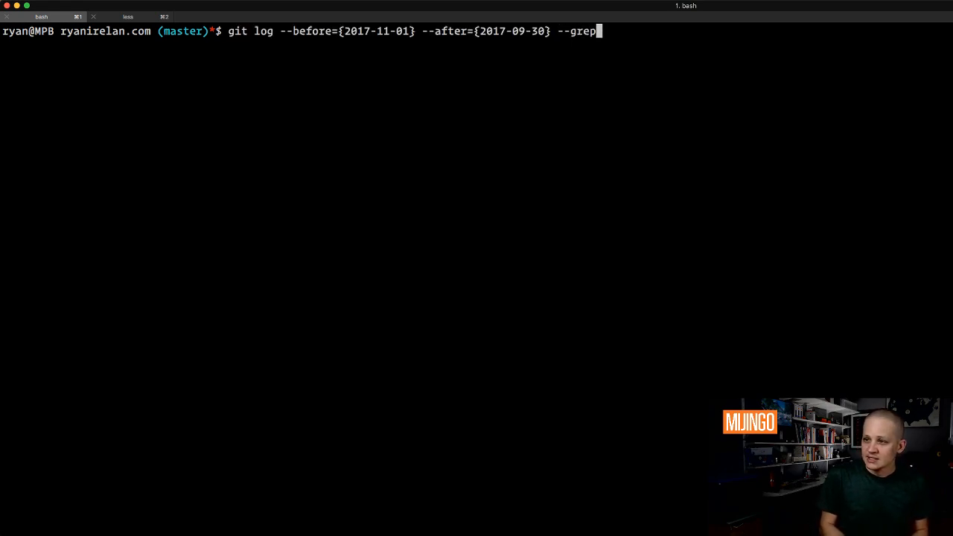
{"action": "type", "text": "=\""}
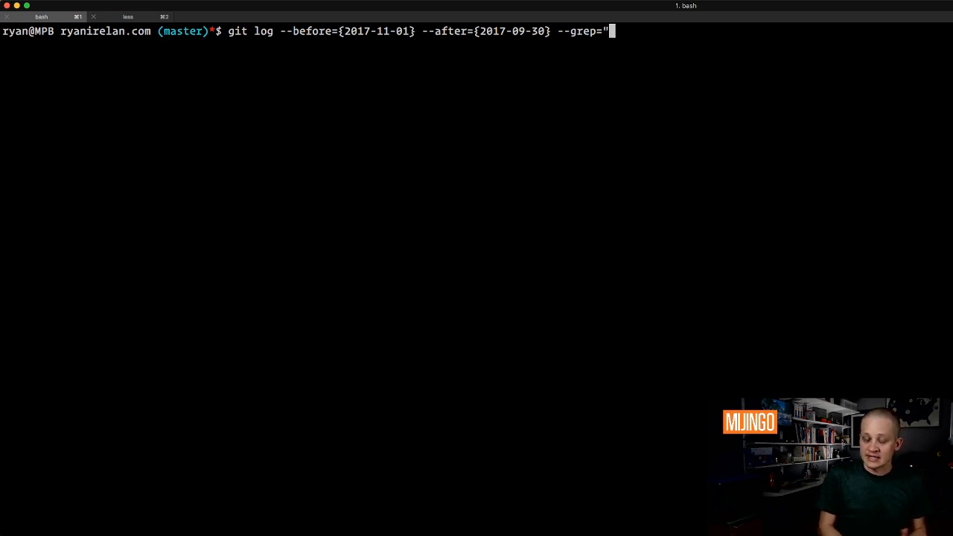
{"action": "type", "text": "Tom Petty"}
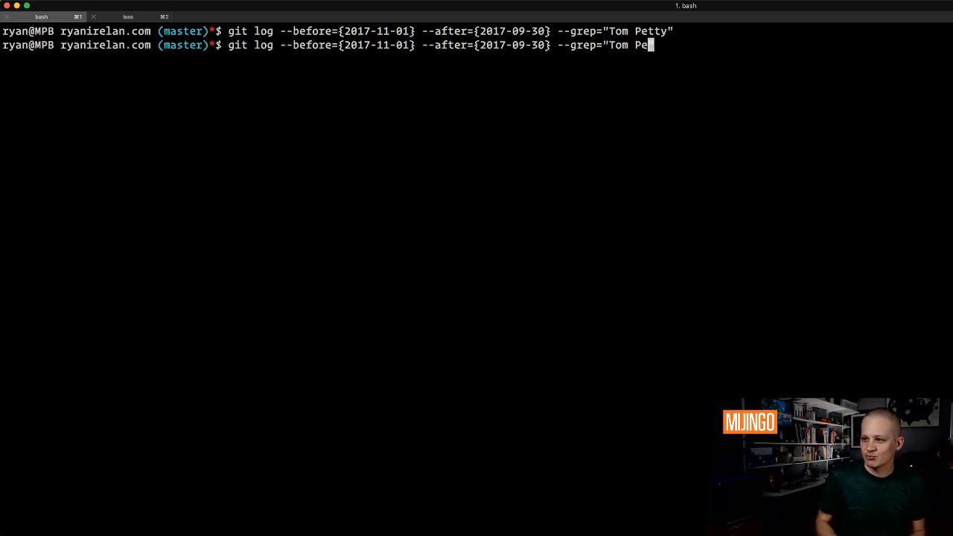
{"action": "type", "text": "tom-p"}
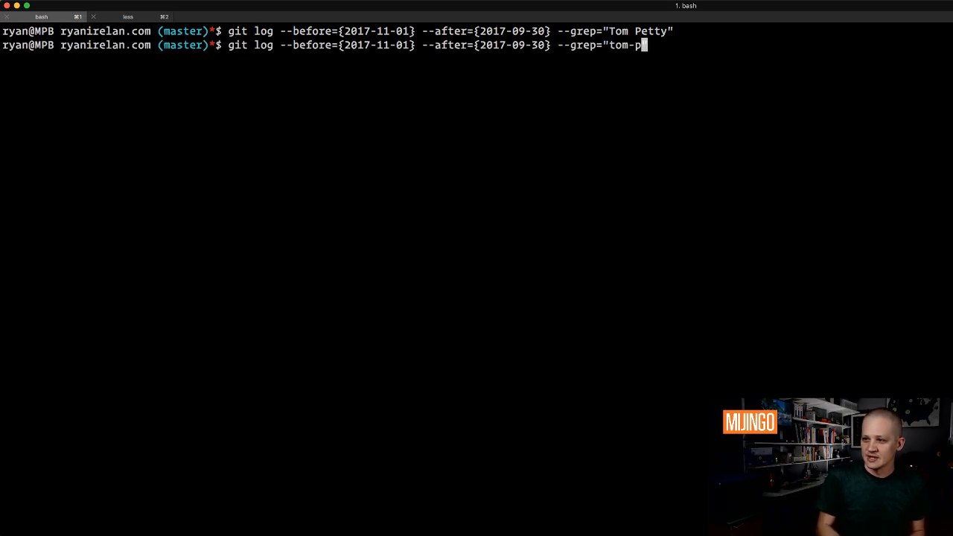
{"action": "type", "text": "etty"}
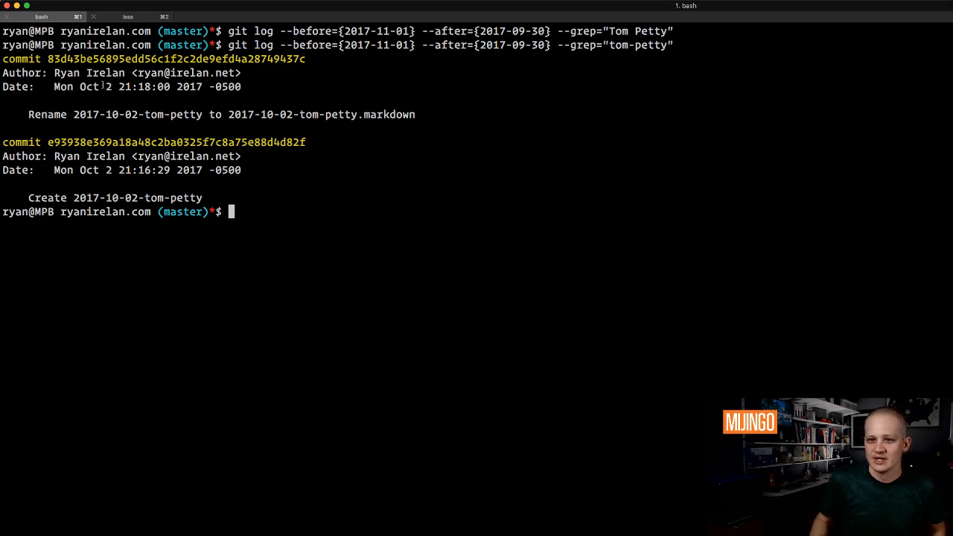
{"action": "mouse_move", "coordinate": [459, 128]}
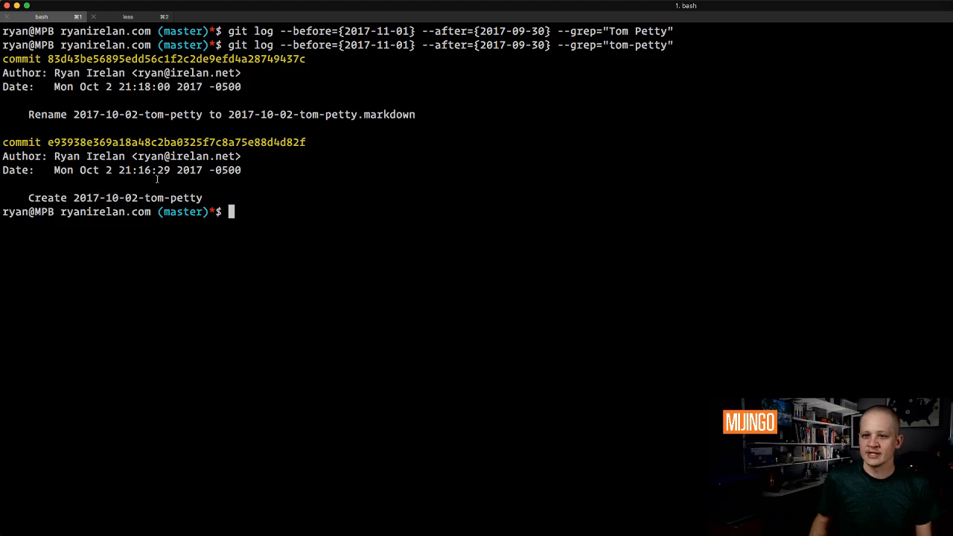
{"action": "mouse_move", "coordinate": [683, 36]}
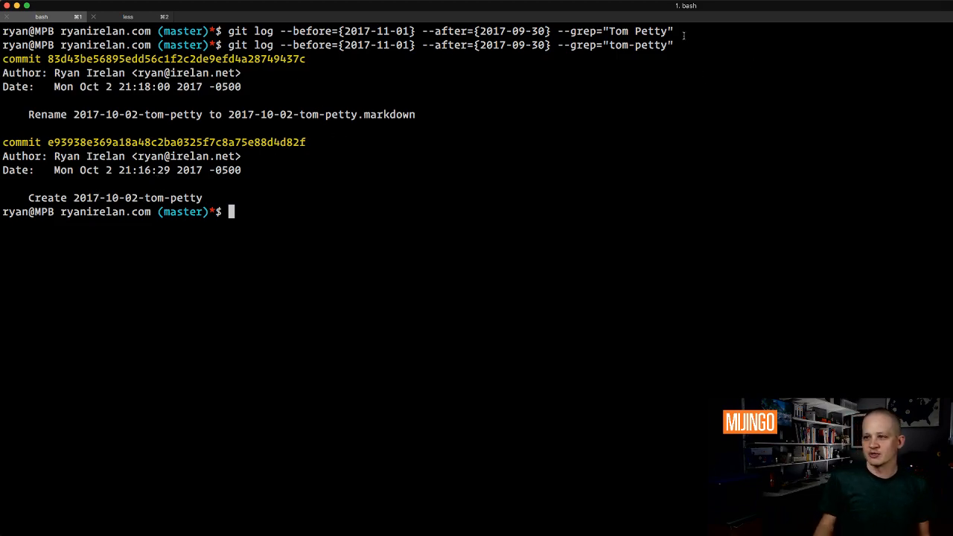
{"action": "mouse_move", "coordinate": [107, 73]}
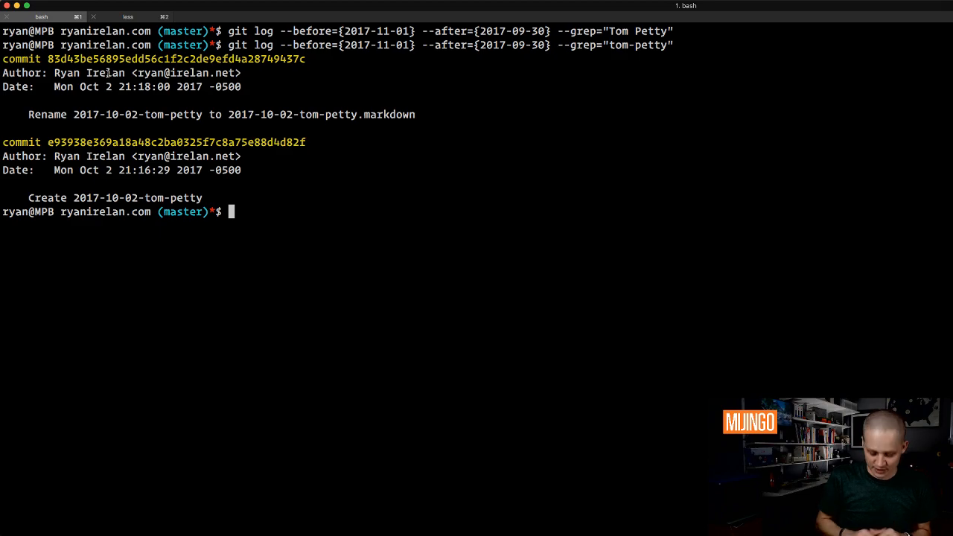
Add --author=ryan (matches both) then --author=alex (matches none) to the tom-petty search.
{"action": "type", "text": "git log --before={2017-11-01} --after={2017-09-30} --grep=\"tom-petty\" --au"}
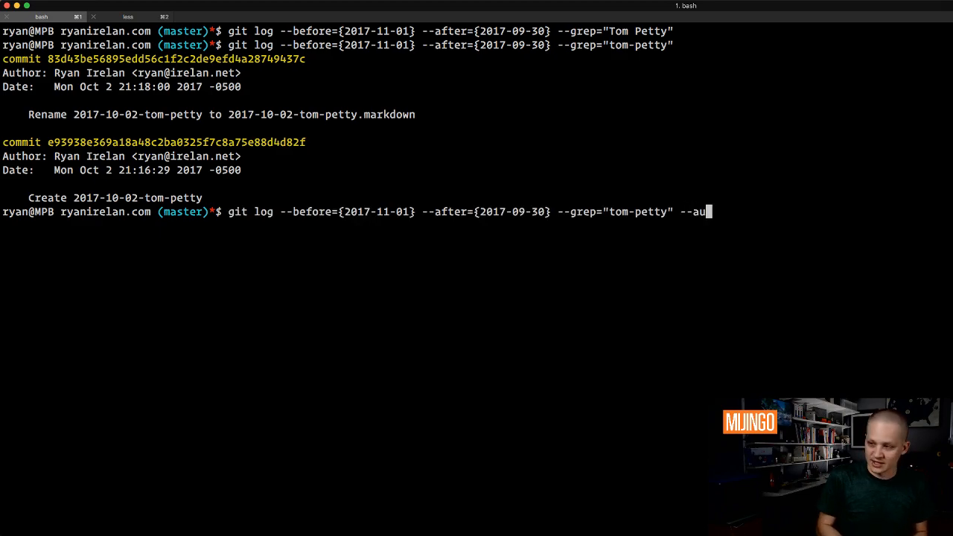
{"action": "type", "text": "thor=ryan"}
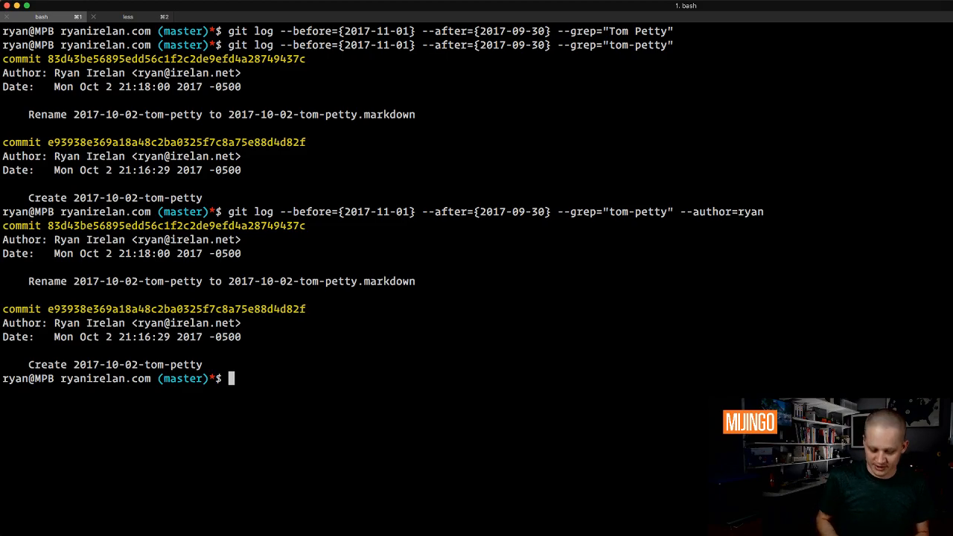
{"action": "type", "text": "git log --before={2017-11-01} --after={2017-09-30} --grep=\"tom-petty\" --author="}
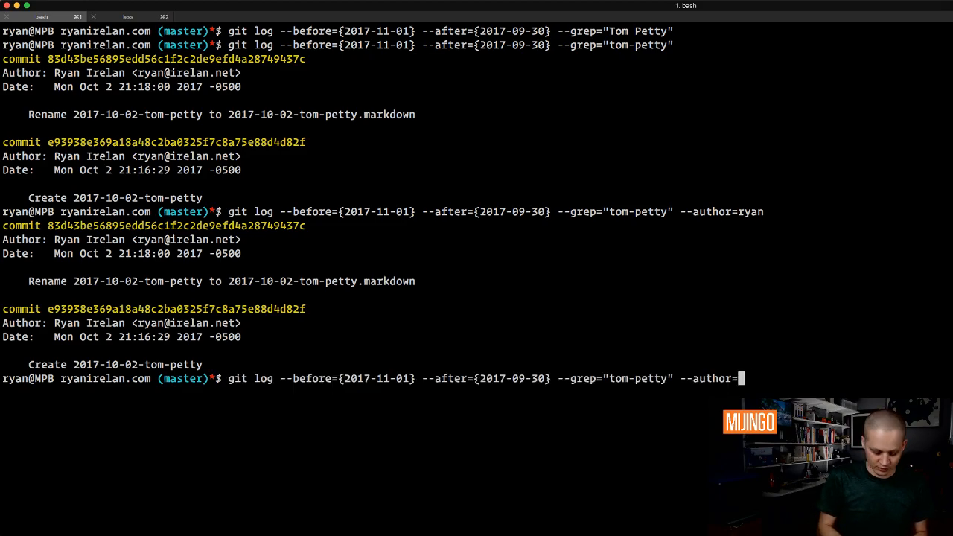
{"action": "type", "text": "alexx"}
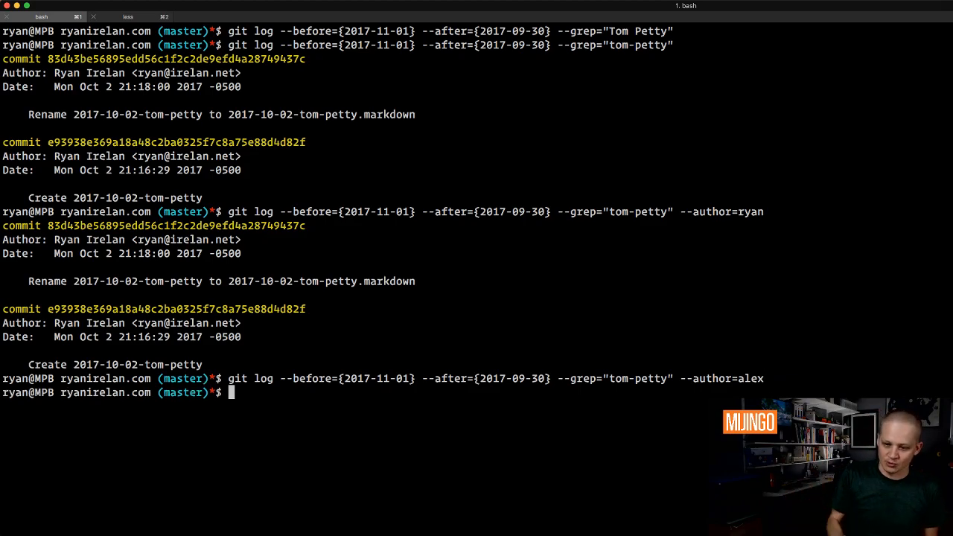
{"action": "type", "text": "cc"}
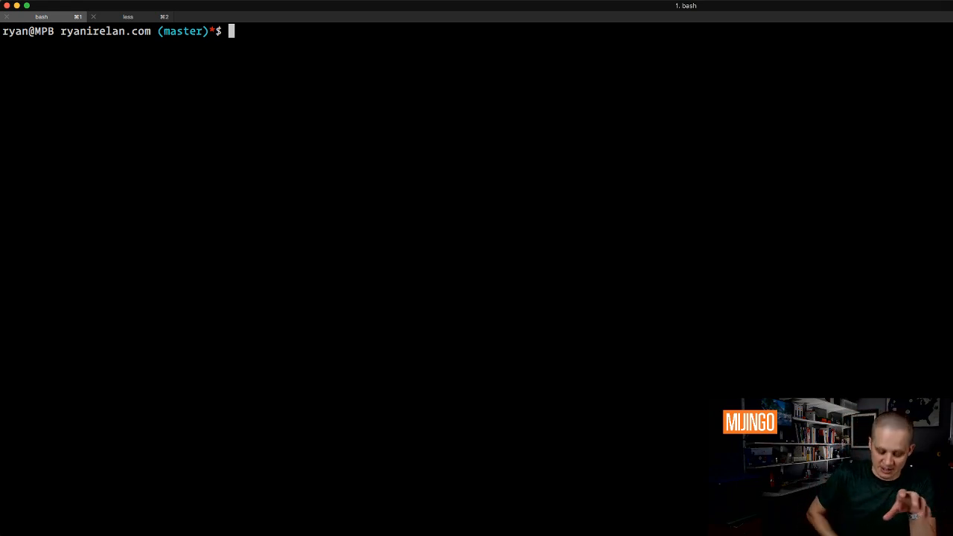
Rerun the October date-range log with --grep="Rename", leaving only the rename commit.
{"action": "type", "text": "git log --before={2017-11-01} --after={2017-09-30} --grep=\"tom-petty\" --author=alex"}
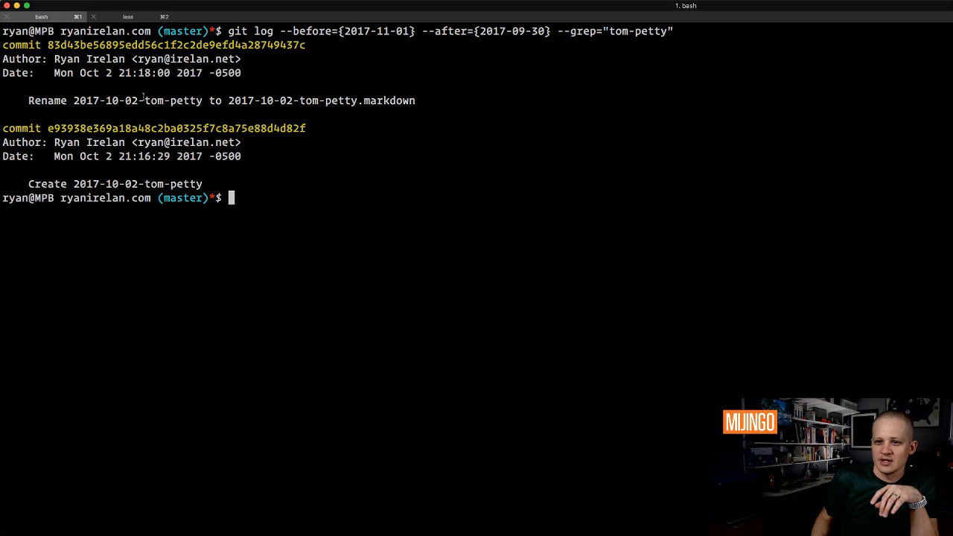
{"action": "double_click", "coordinate": [173, 100]}
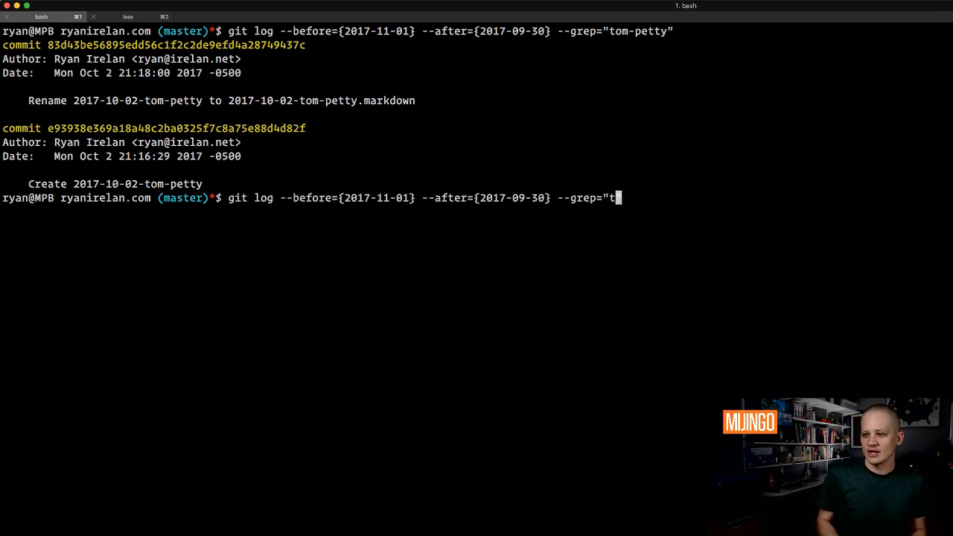
{"action": "type", "text": "Rename\""}
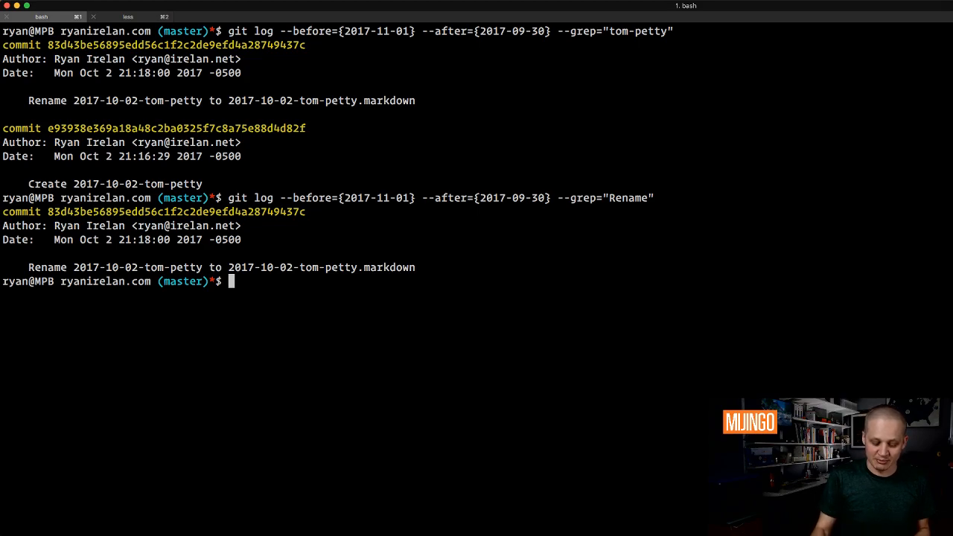
{"action": "mouse_move", "coordinate": [676, 65]}
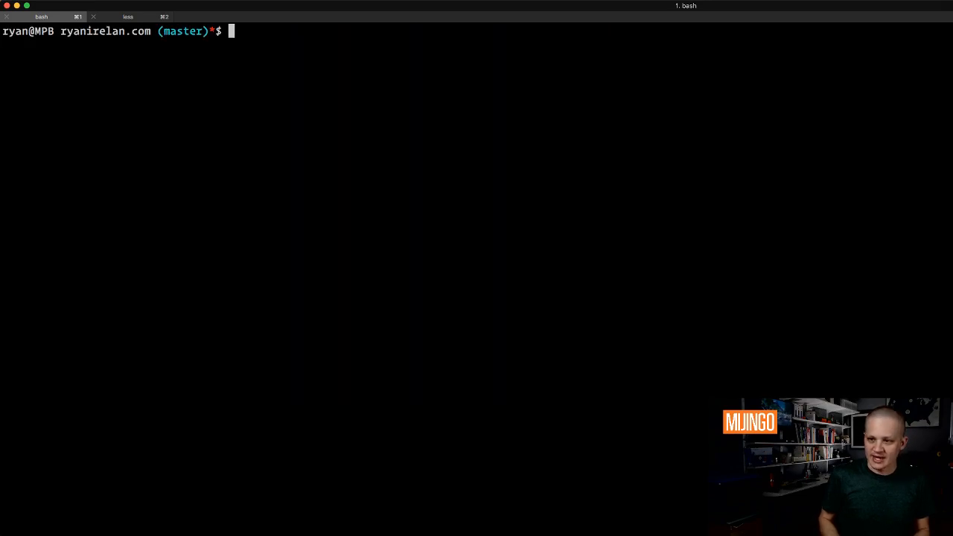
{"action": "type", "text": "cc"}
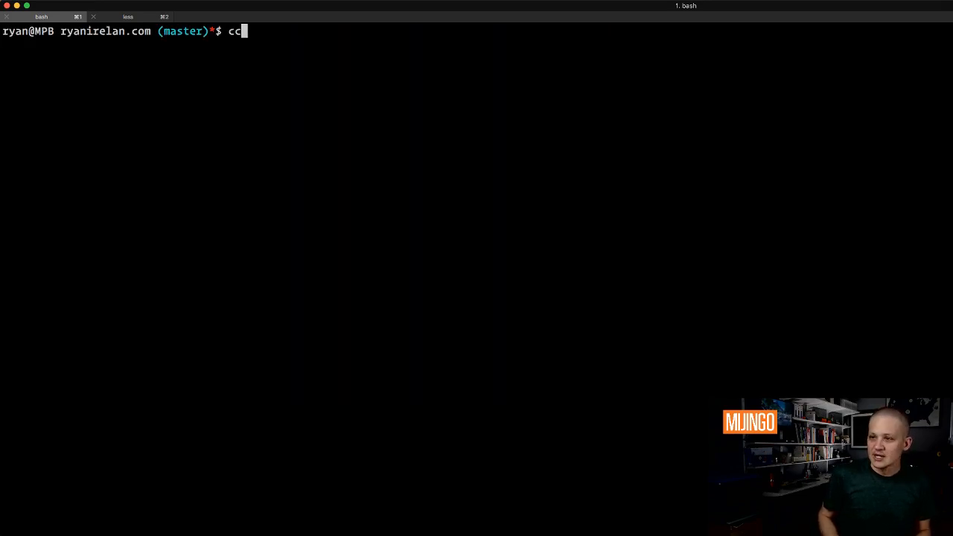
{"action": "type", "text": "git log --before={2017-11-01} --after={2017-09-30} --grep=\"Rename\""}
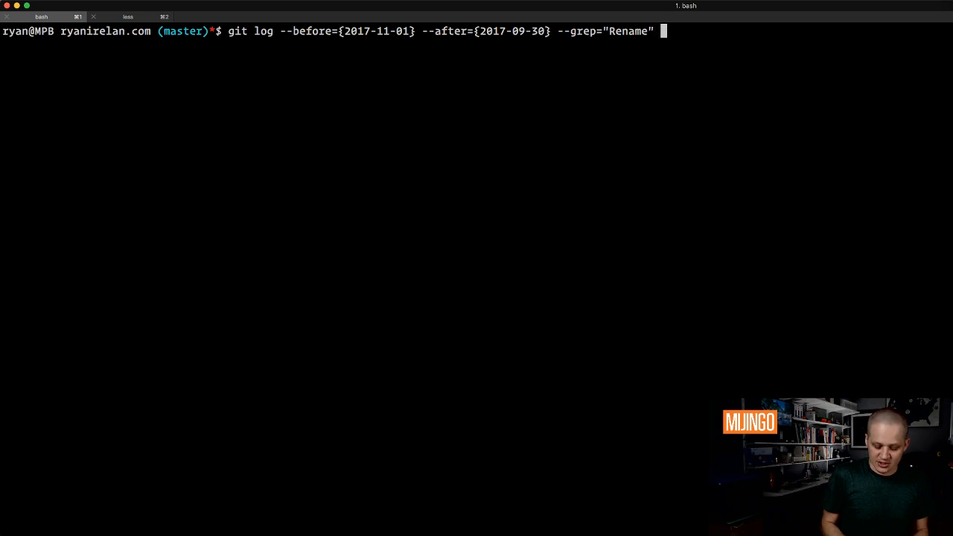
{"action": "type", "text": "--"}
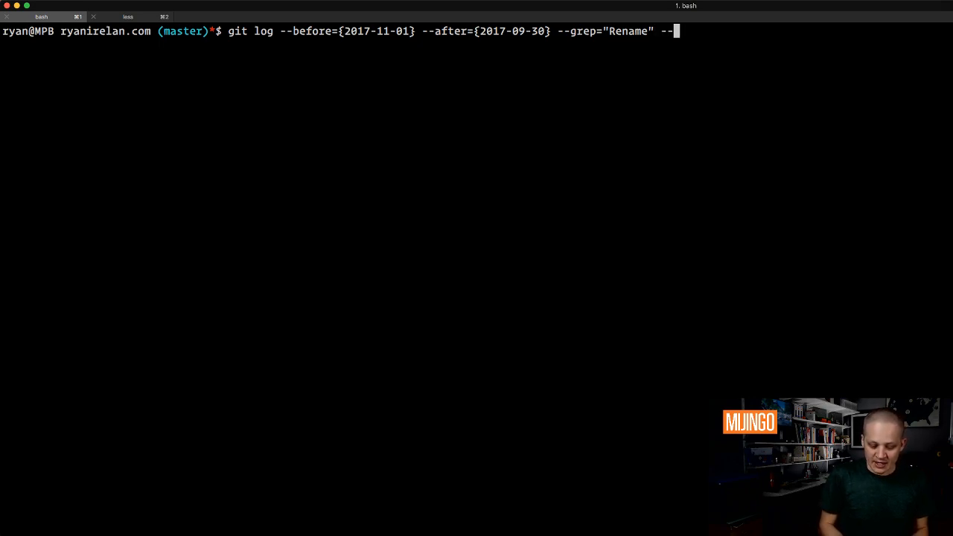
{"action": "type", "text": "p"}
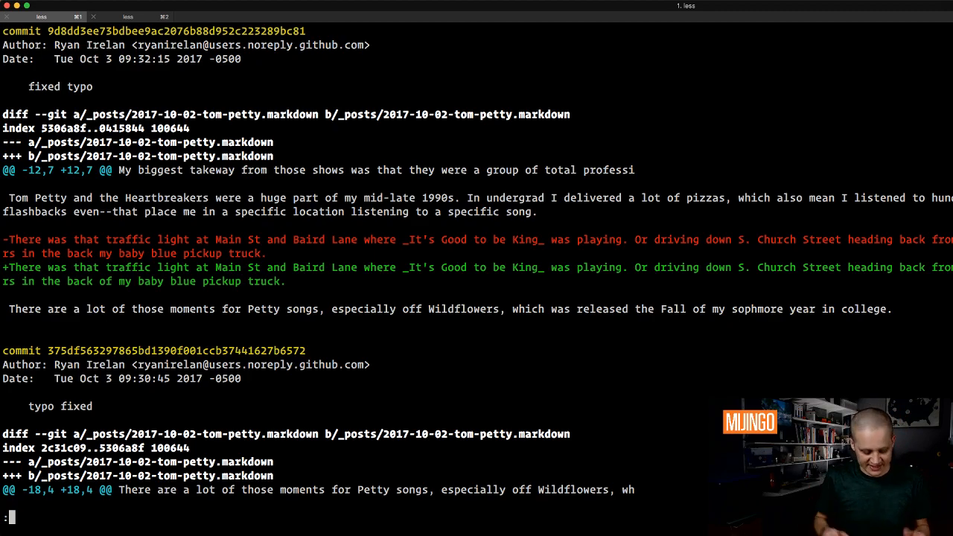
{"action": "key", "text": "q"}
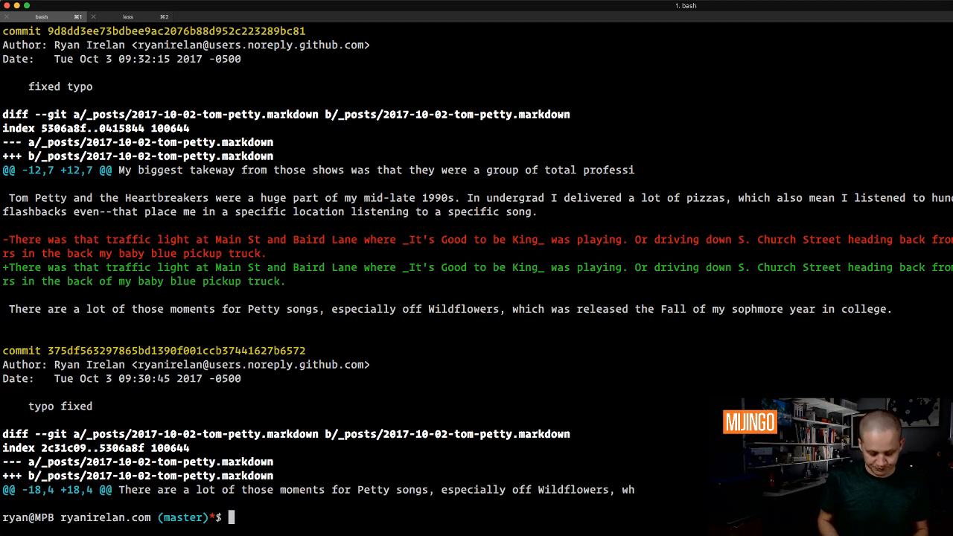
{"action": "type", "text": "git log --before={2017-11-01} --after={2017-09-30} -p"}
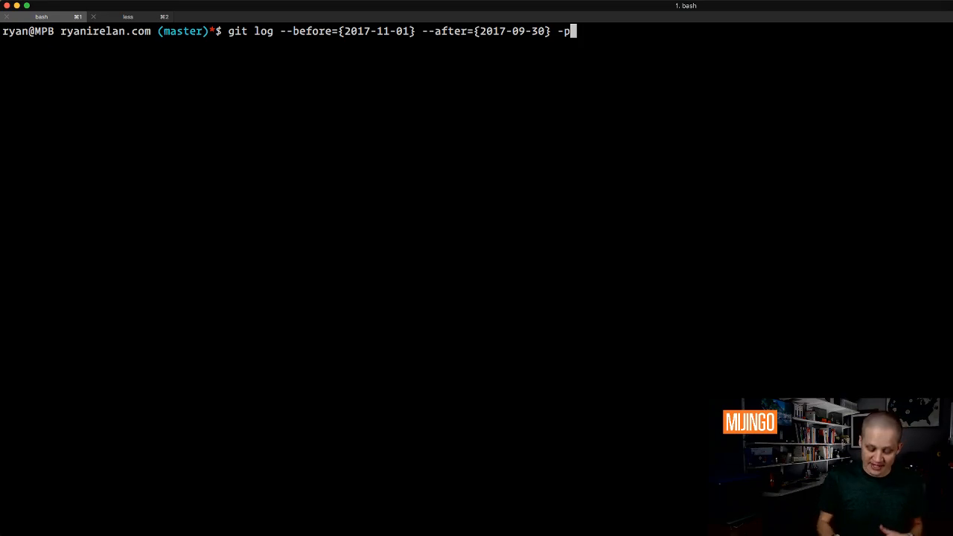
{"action": "key", "text": "Backspace"}
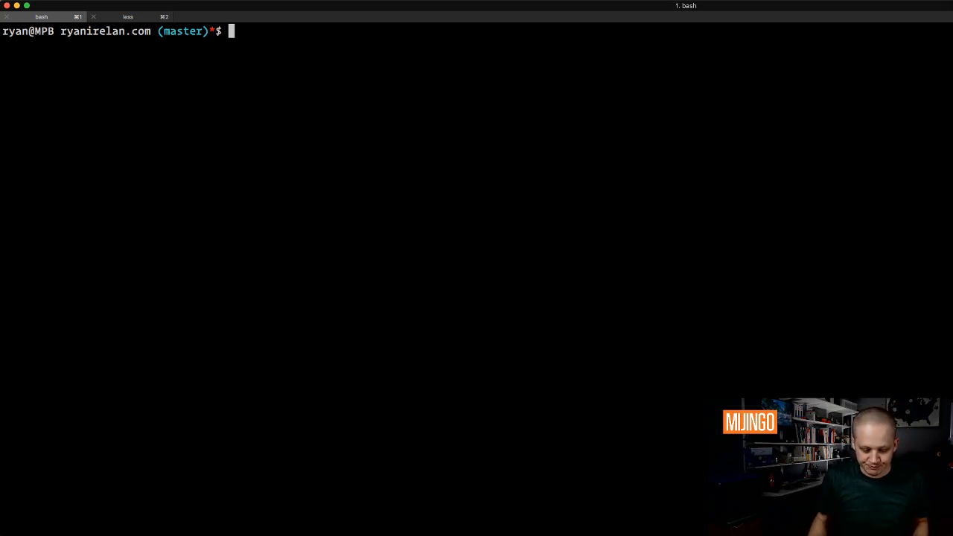
{"action": "mouse_move", "coordinate": [902, 155]}
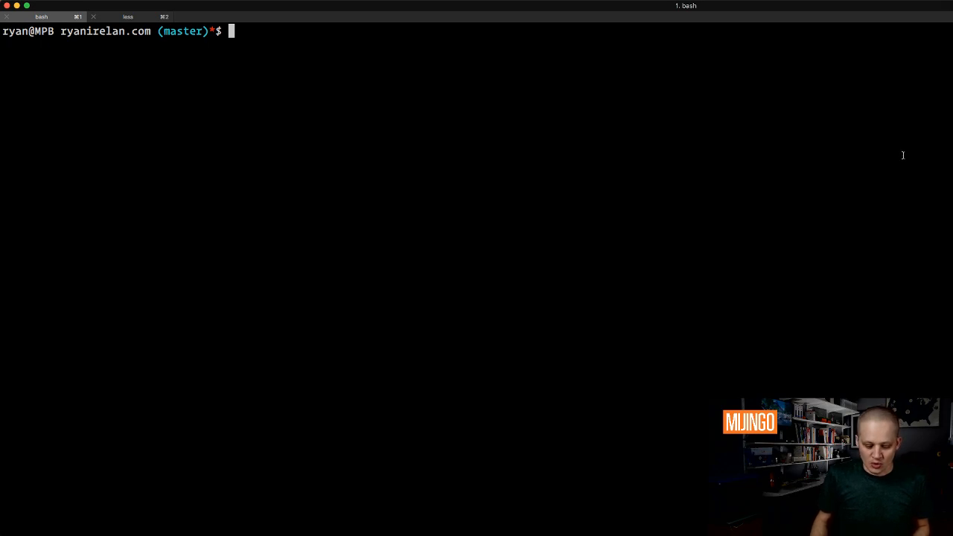
{"action": "type", "text": "cc"}
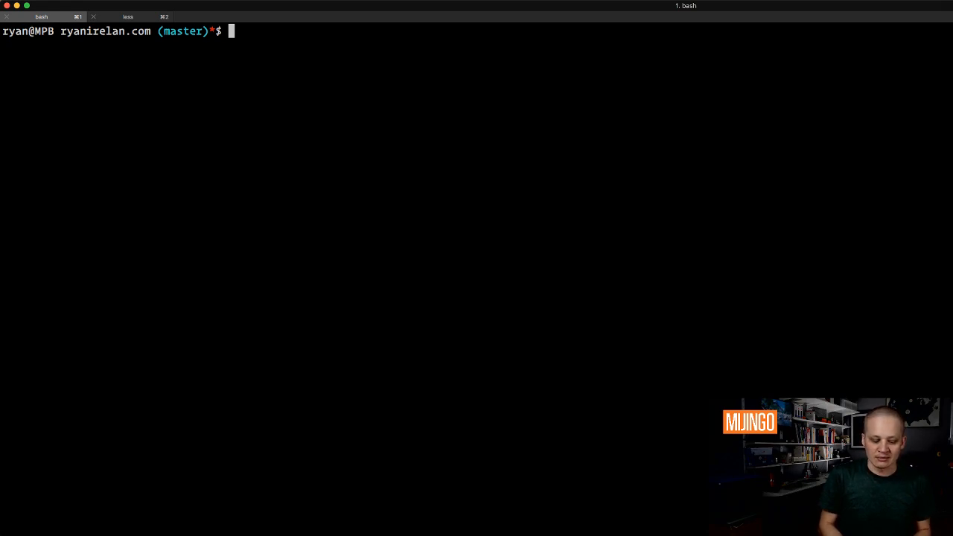
{"action": "type", "text": "git l"}
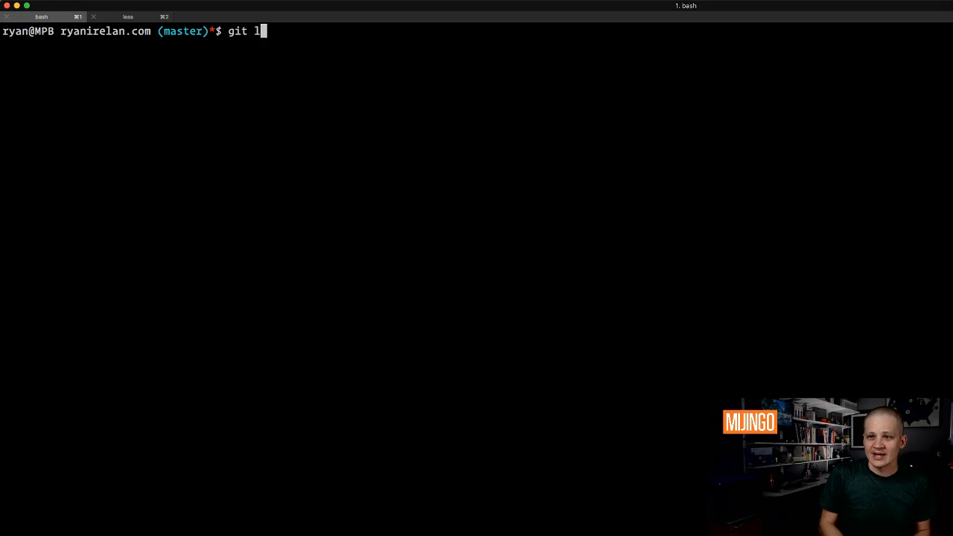
{"action": "type", "text": "og --graph"}
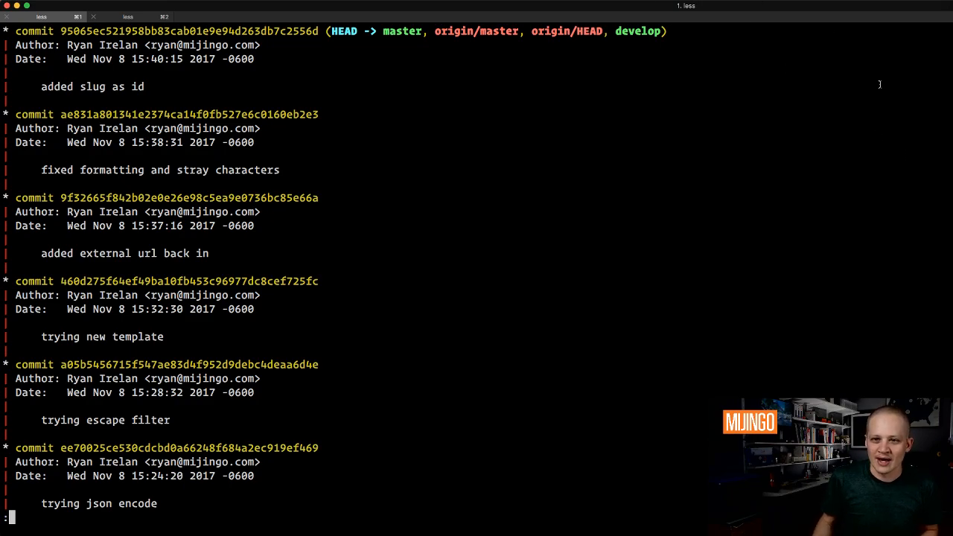
{"action": "scroll", "scroll_direction": "down", "scroll_amount": 3}
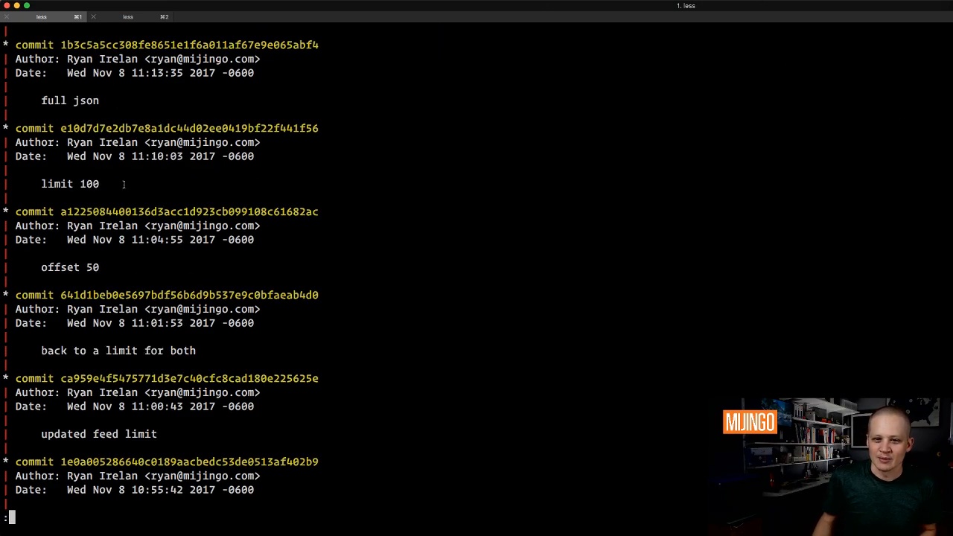
{"action": "scroll", "scroll_direction": "down", "scroll_amount": 3}
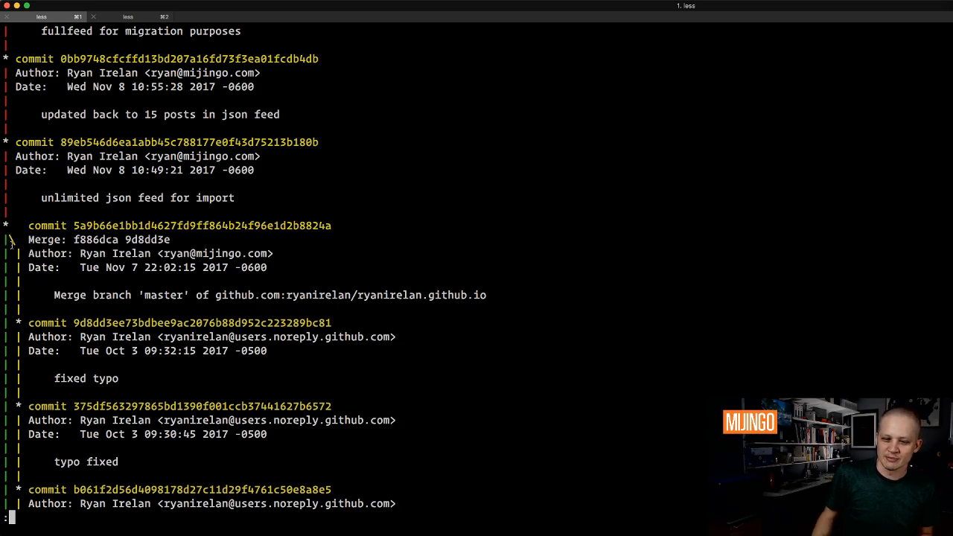
{"action": "scroll", "scroll_direction": "down", "scroll_amount": 3}
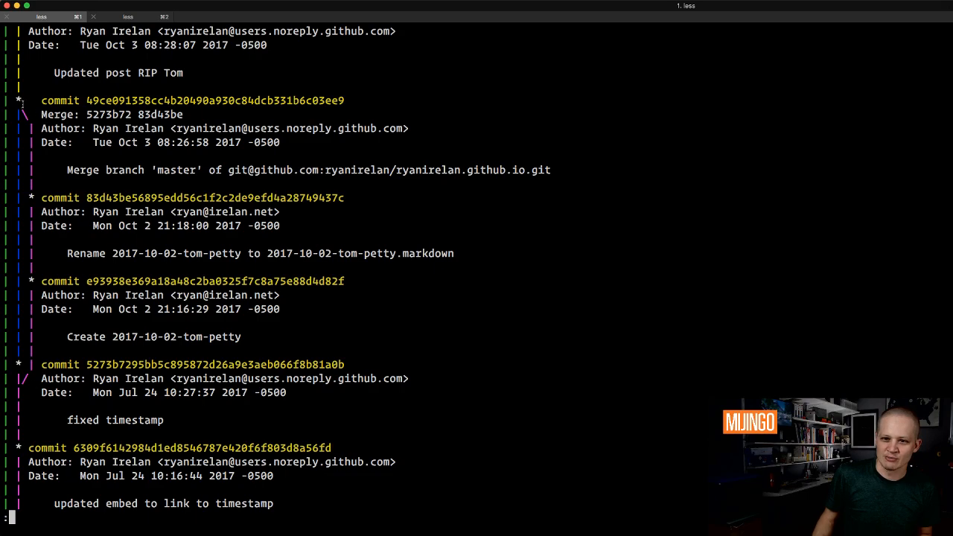
{"action": "scroll", "scroll_direction": "down", "scroll_amount": 3}
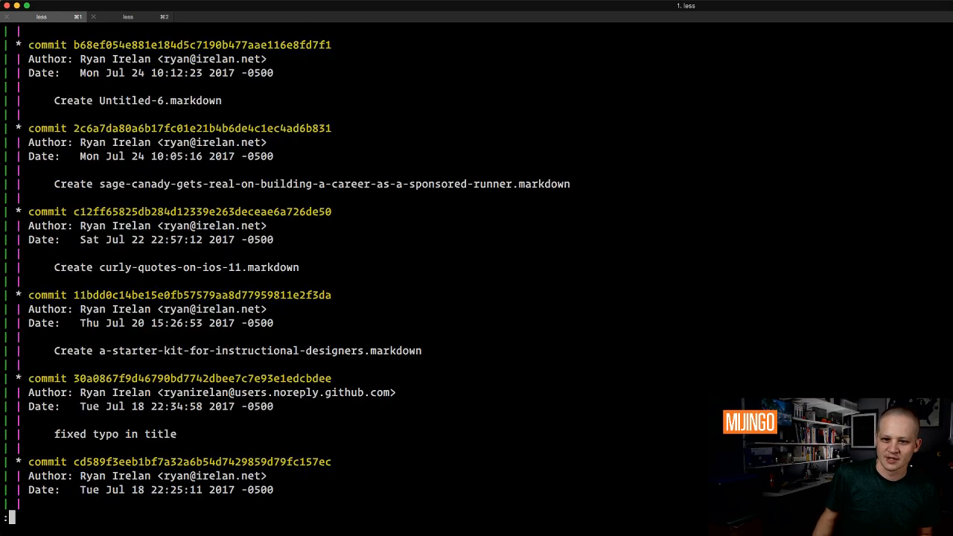
{"action": "scroll", "scroll_direction": "down", "scroll_amount": 3}
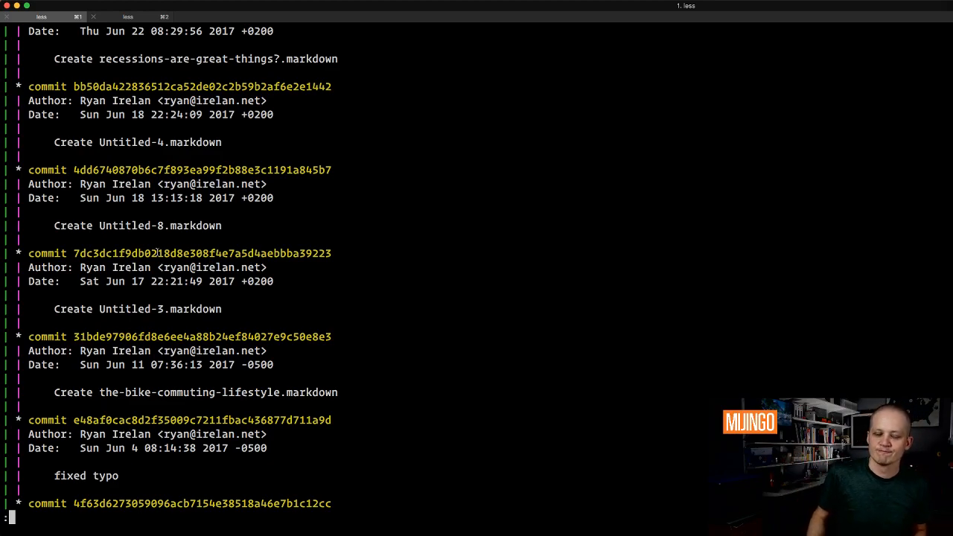
{"action": "scroll", "scroll_direction": "down", "scroll_amount": 3}
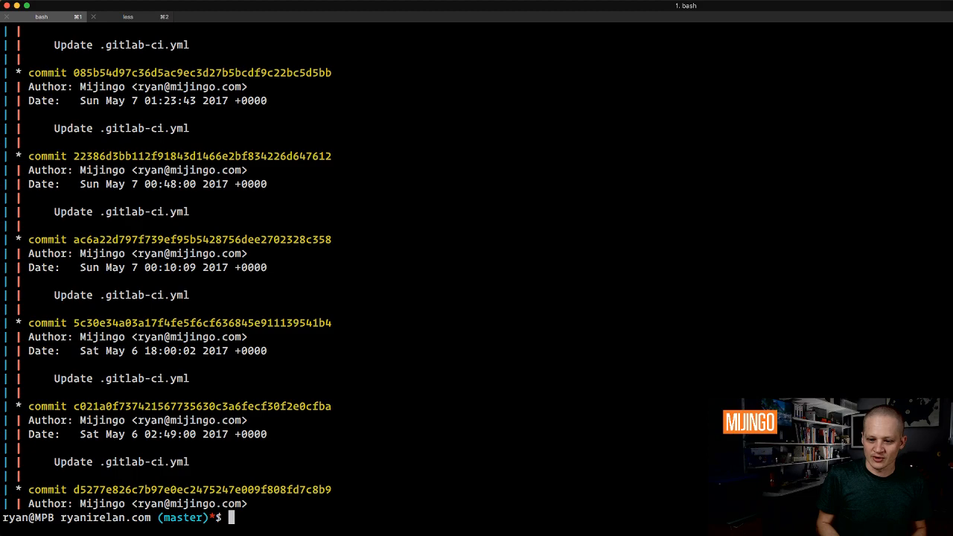
{"action": "key", "text": "q"}
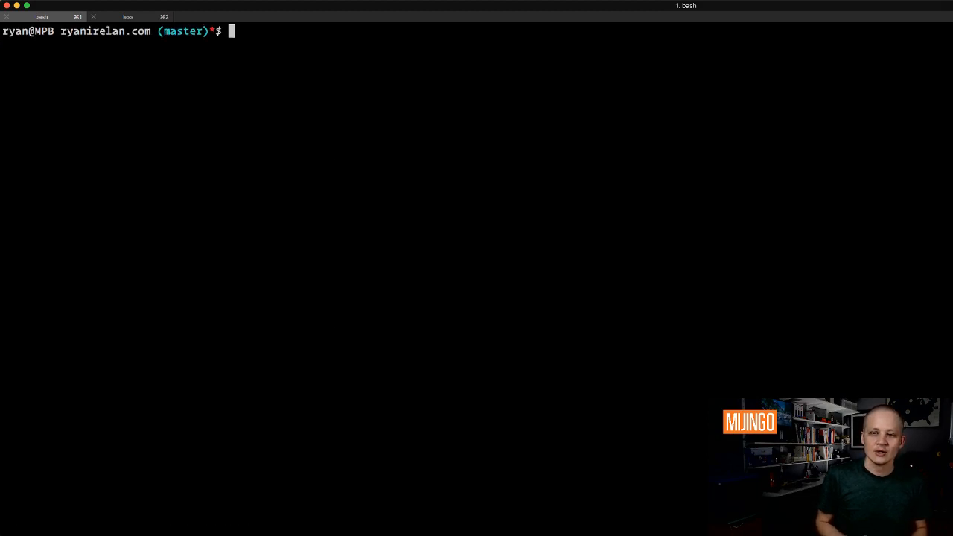